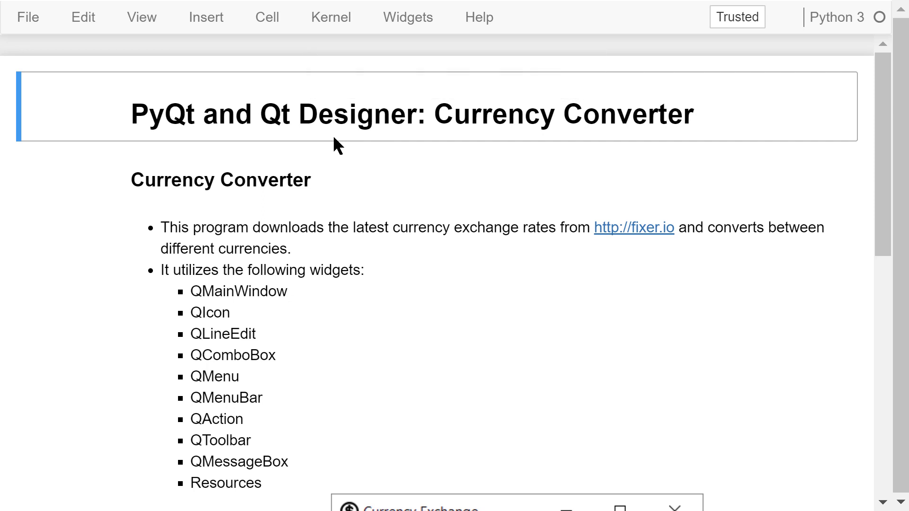
mouse_move(380, 147)
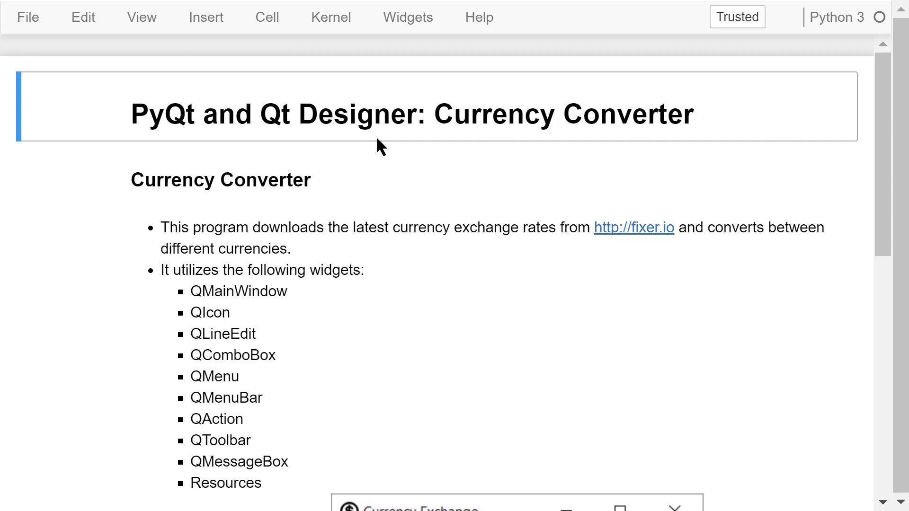
mouse_move(391, 157)
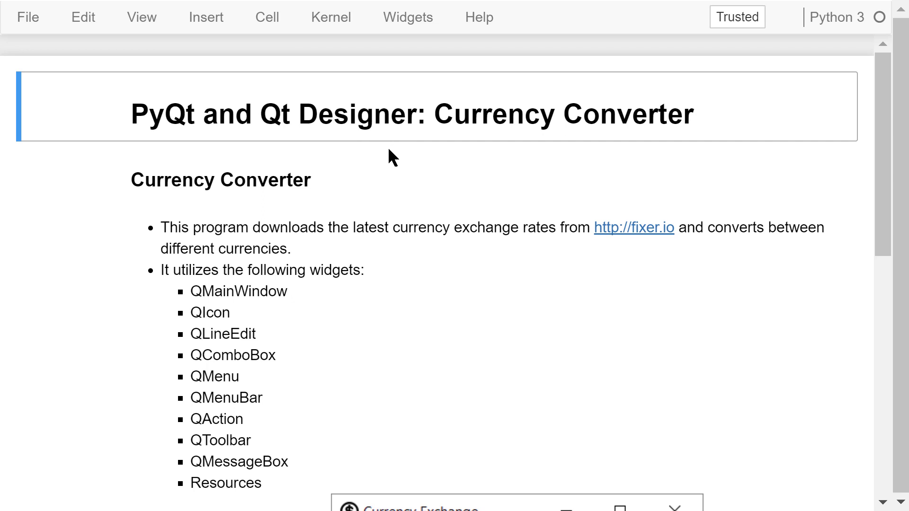
Launch Qt Designer and open the existing currency_gui.ui form for editing.
scroll("down", 3)
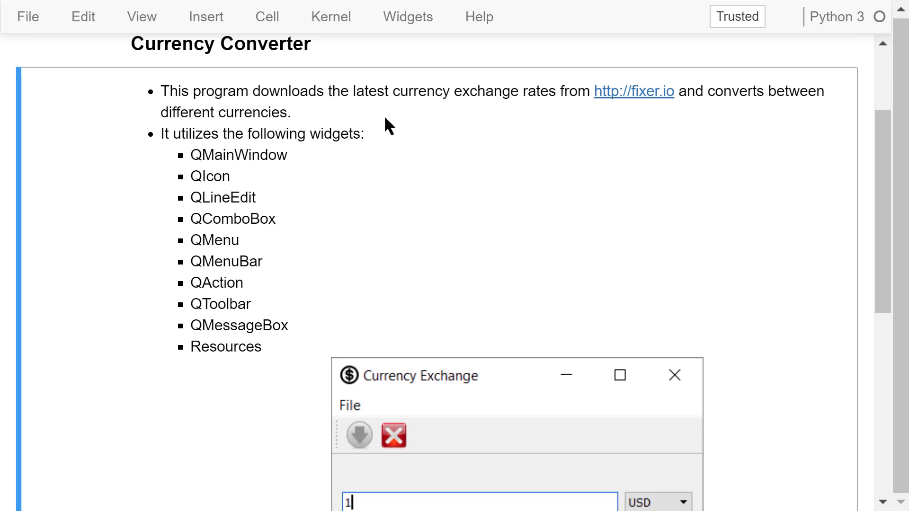
mouse_move(413, 130)
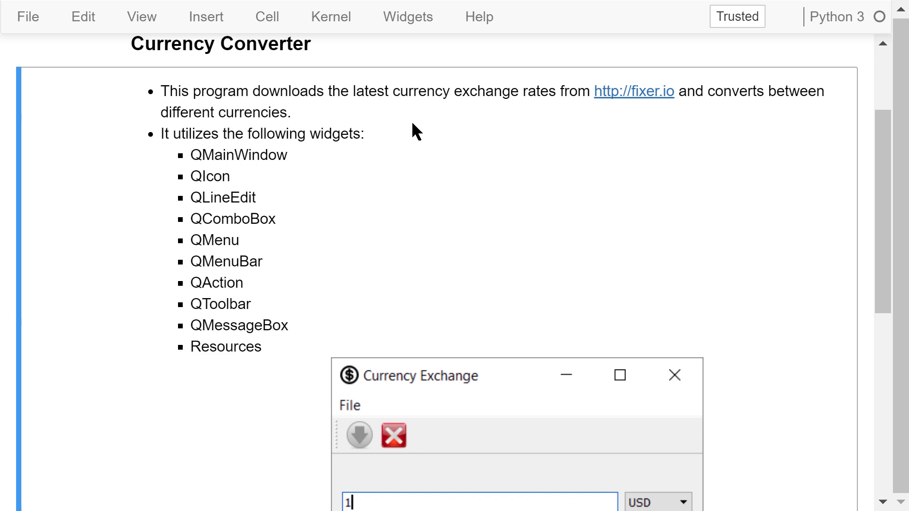
mouse_move(406, 162)
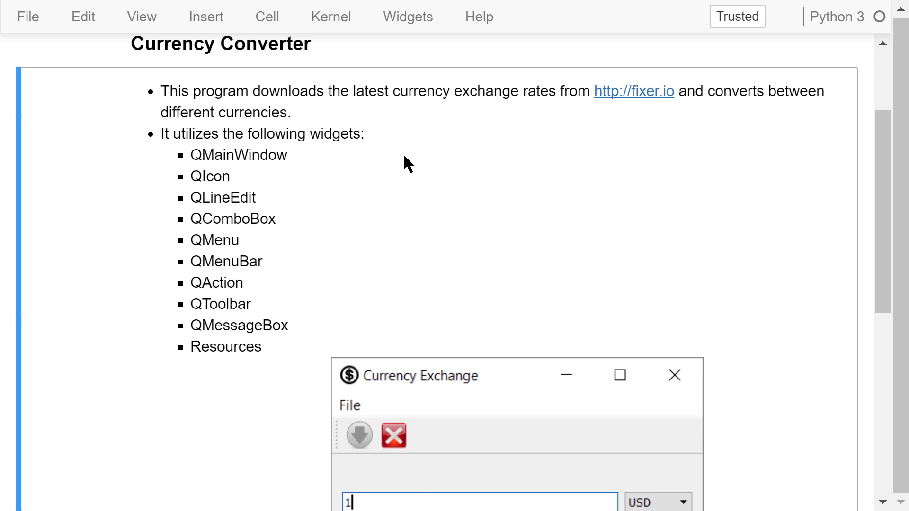
mouse_move(331, 276)
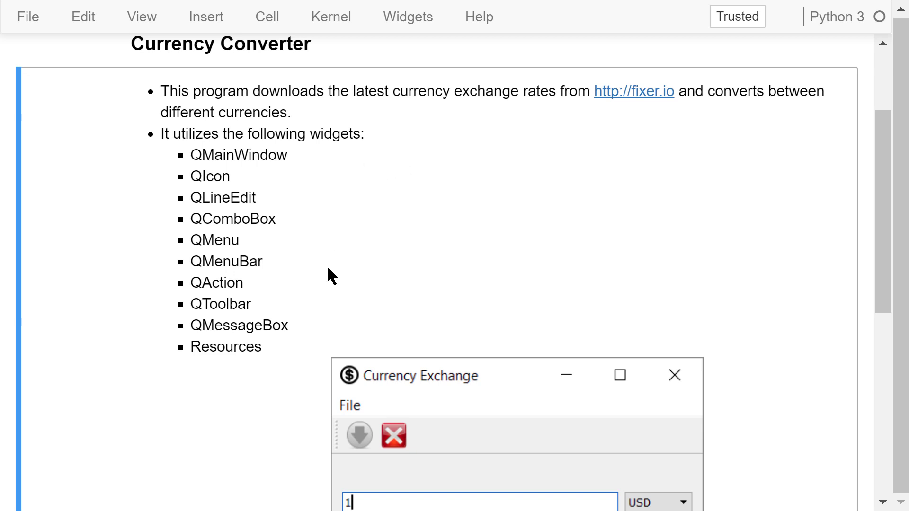
mouse_move(333, 298)
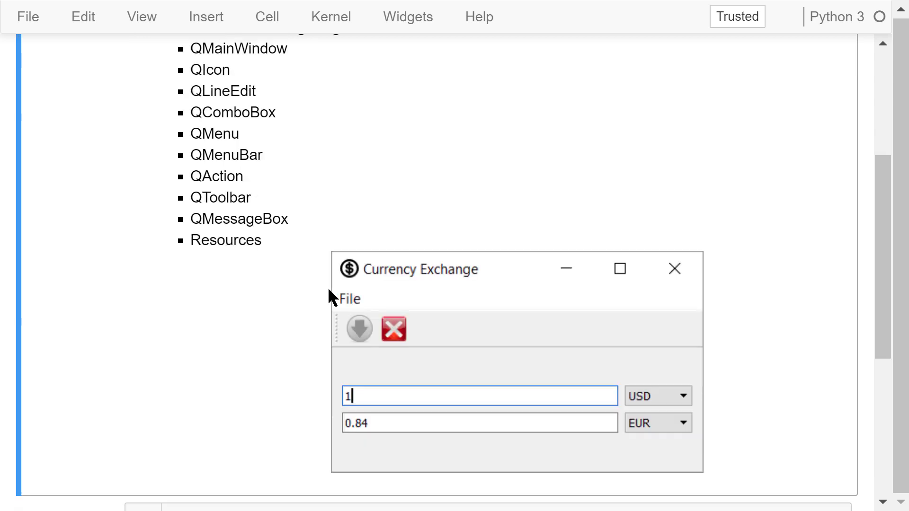
mouse_move(306, 316)
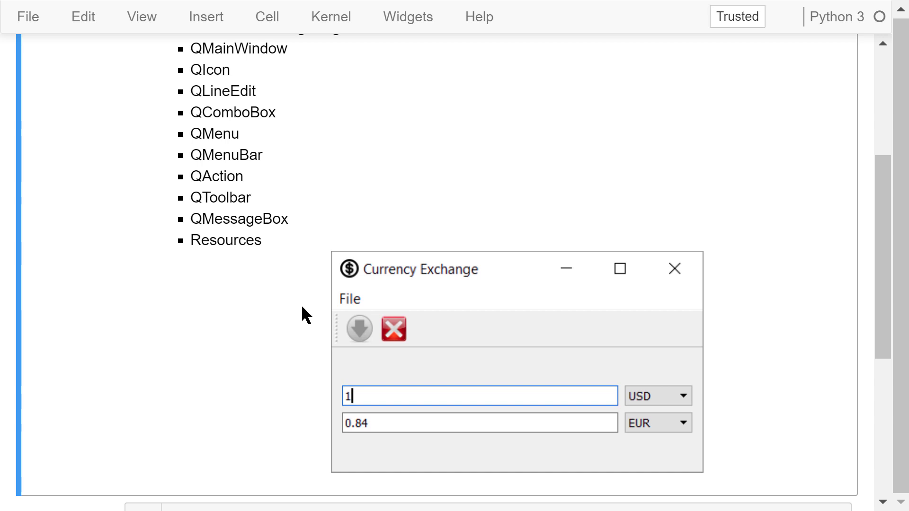
mouse_move(352, 256)
type("designer")
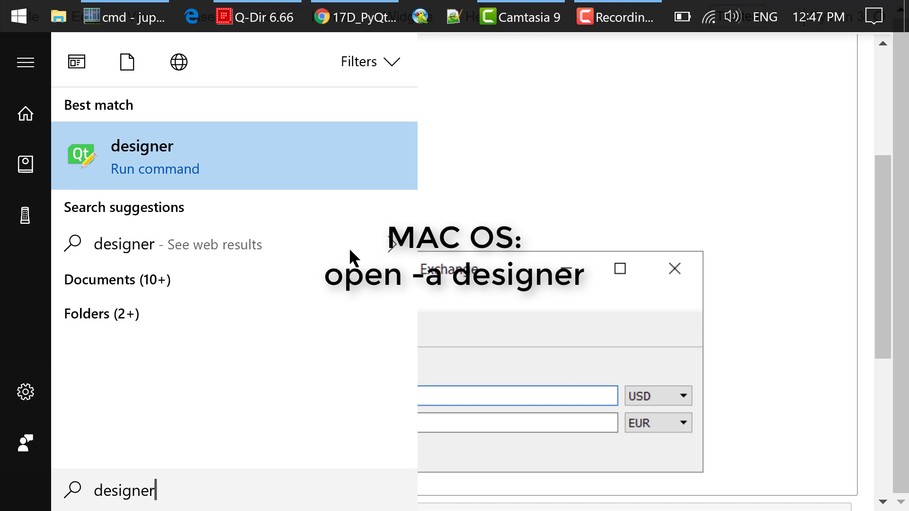
left_click(142, 155)
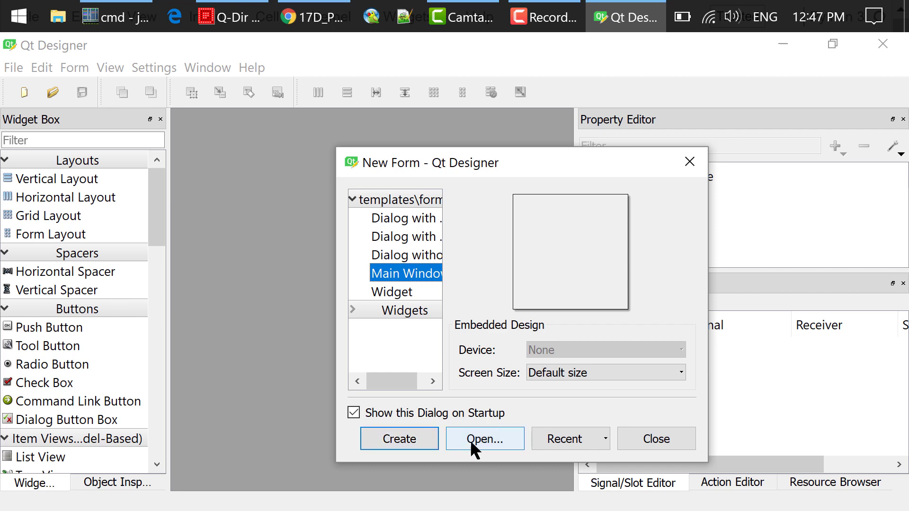
left_click(486, 439)
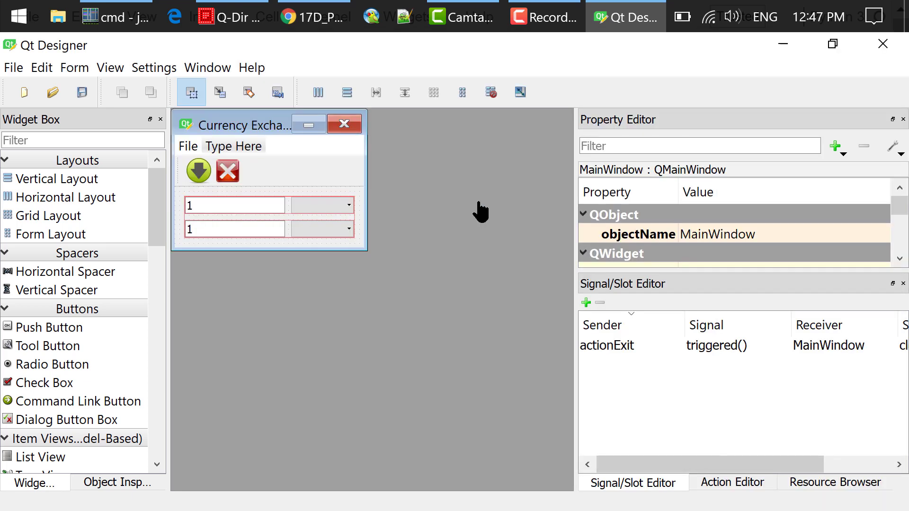
mouse_move(280, 172)
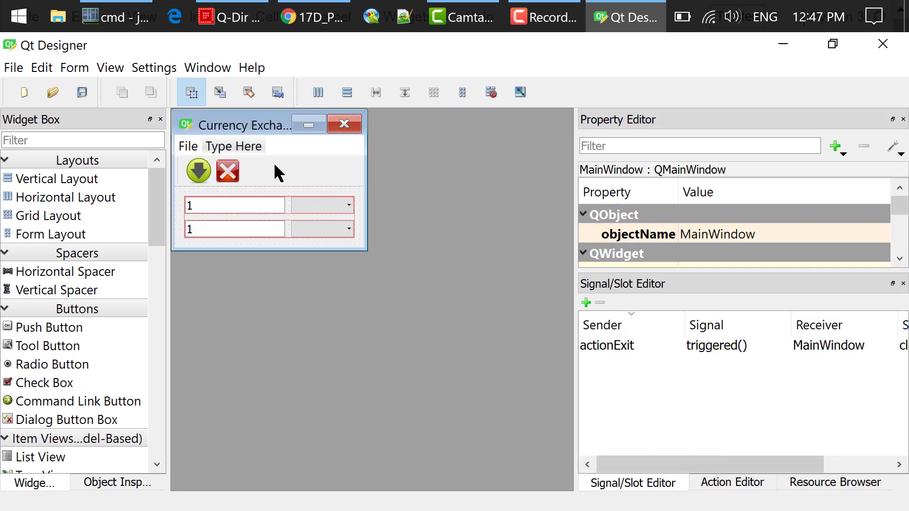
mouse_move(247, 178)
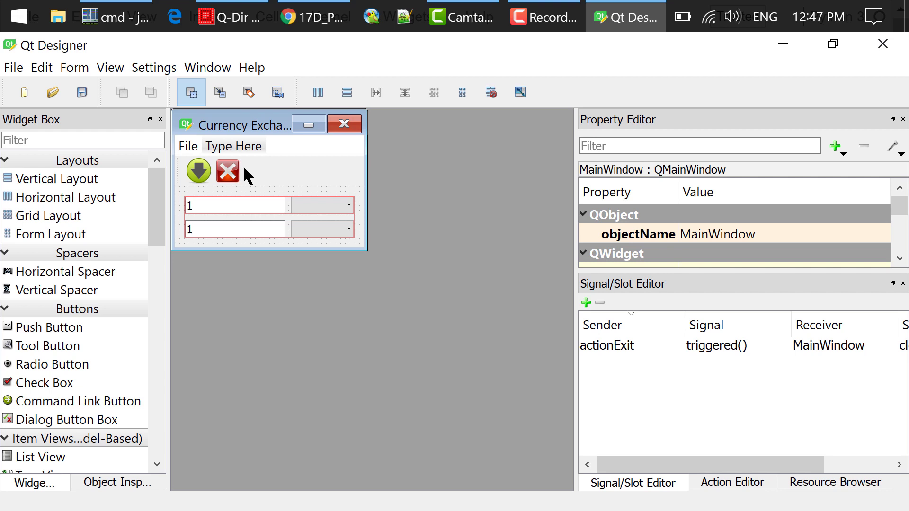
Open the resource editor, cancel adding files, and accept the newPrefix dollar, download and exit images.
left_click(834, 482)
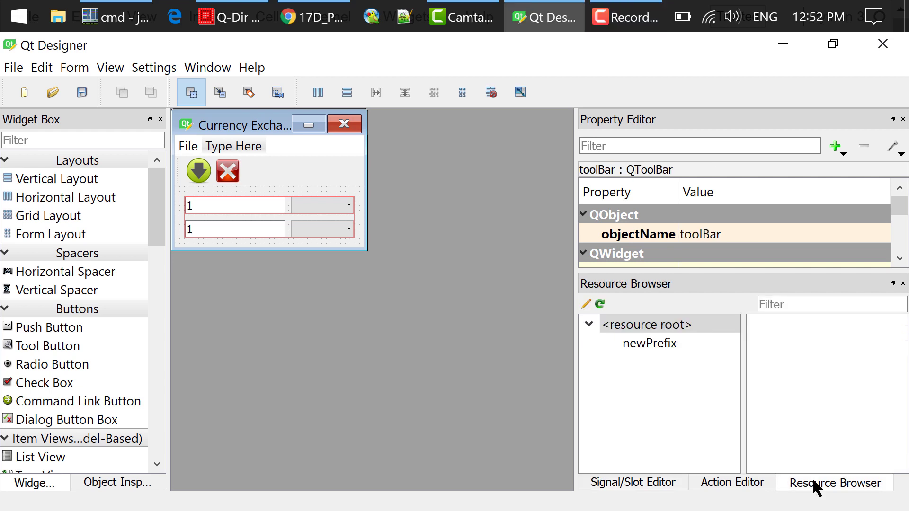
mouse_move(586, 304)
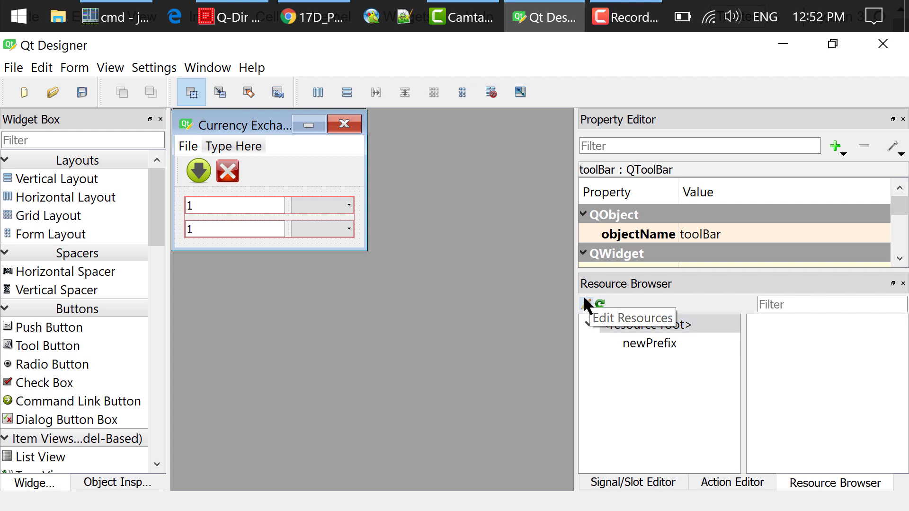
left_click(594, 304)
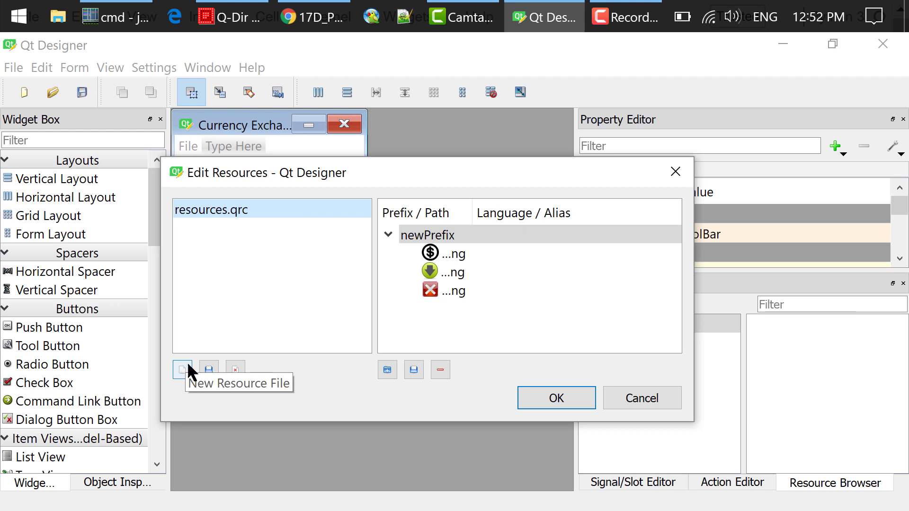
mouse_move(387, 370)
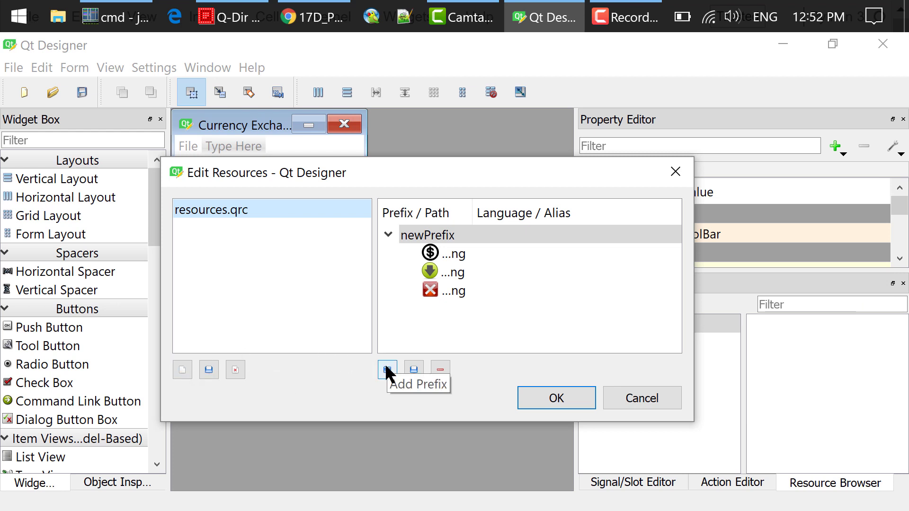
mouse_move(457, 313)
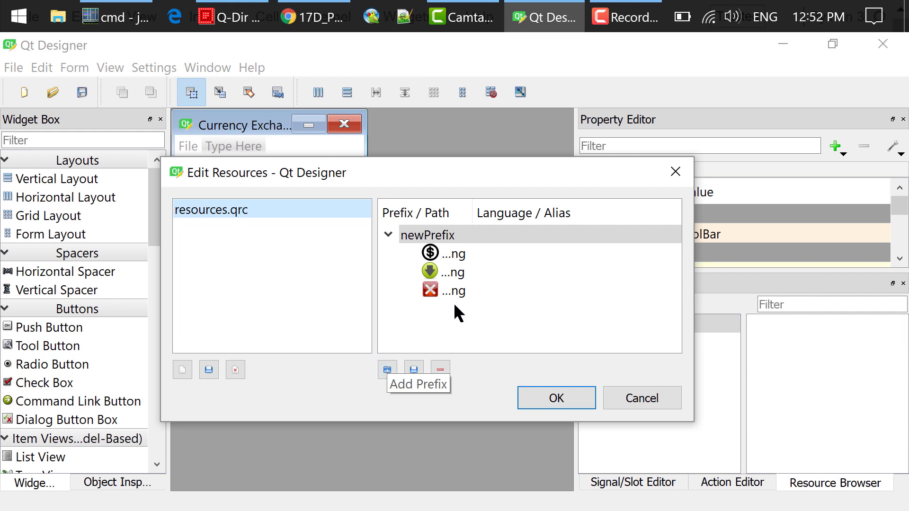
double_click(427, 235)
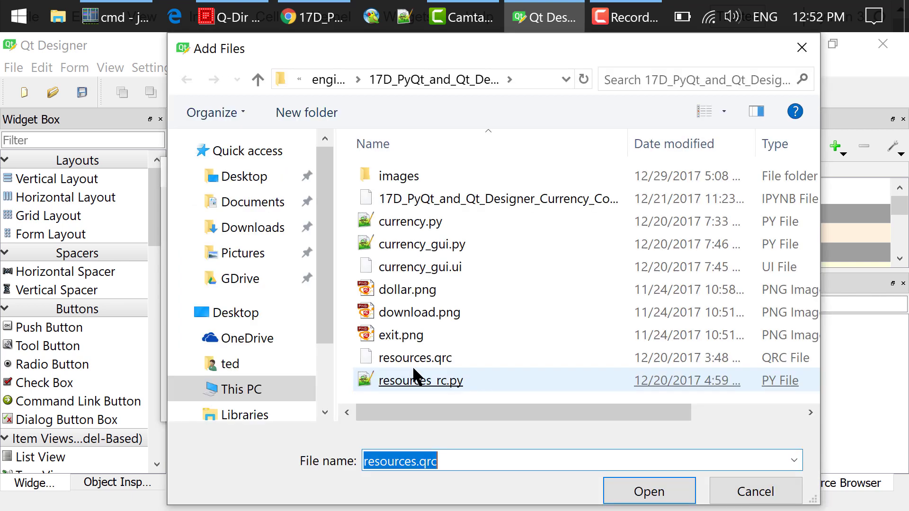
left_click(407, 290)
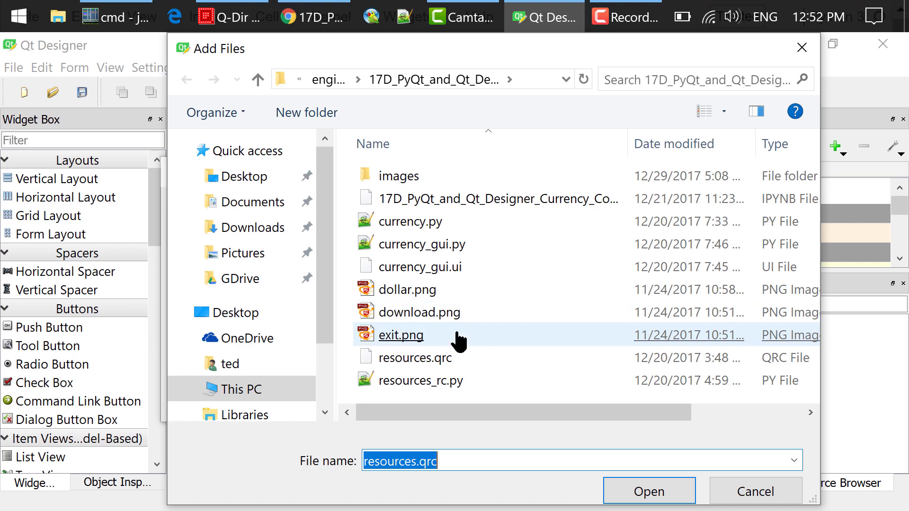
left_click(647, 491)
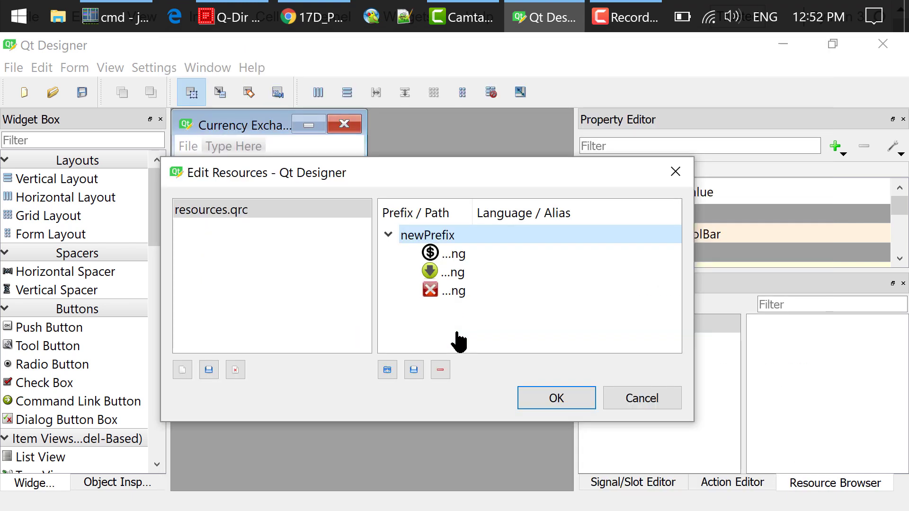
left_click(555, 398)
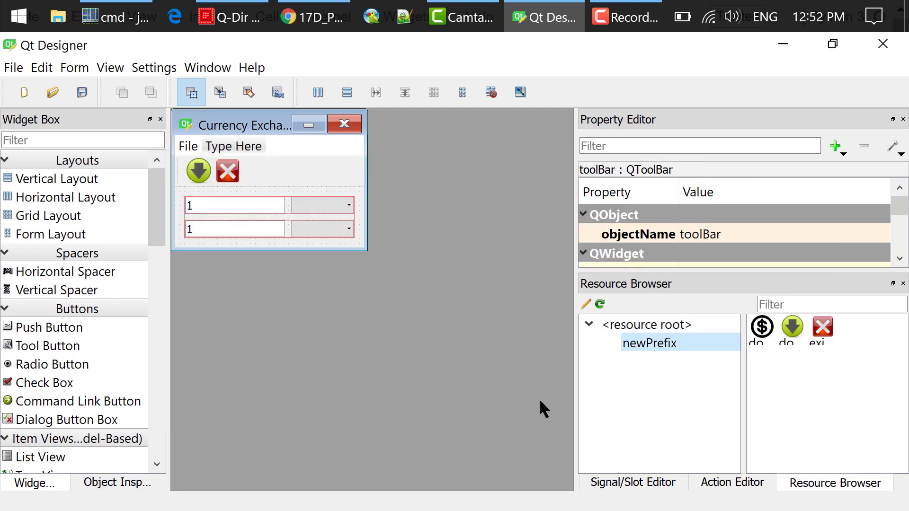
mouse_move(702, 348)
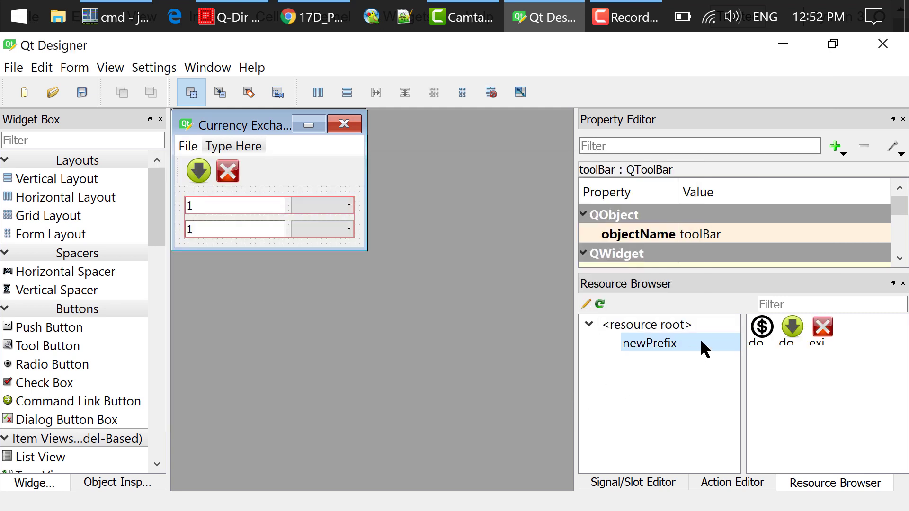
mouse_move(702, 348)
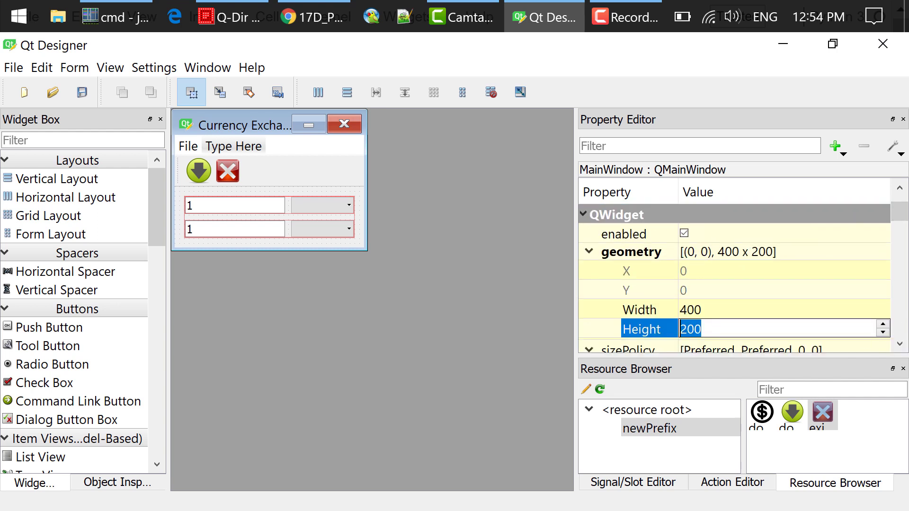
mouse_move(788, 344)
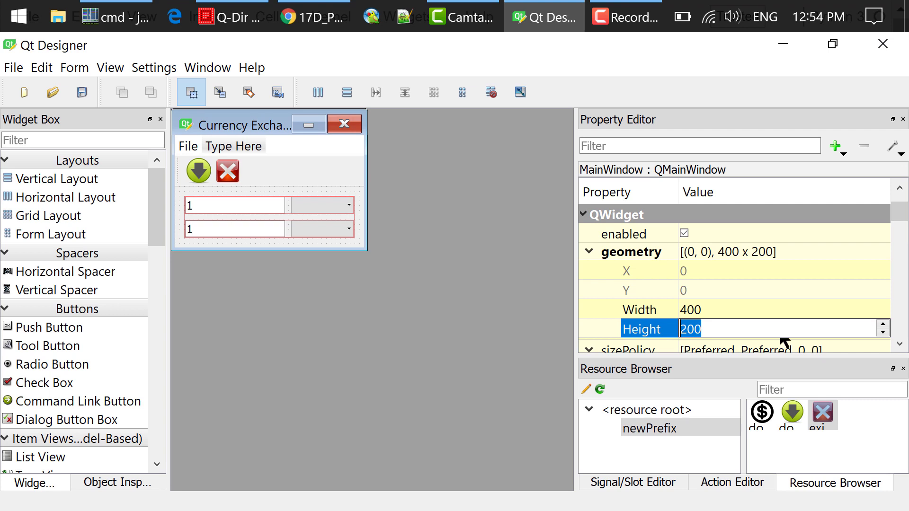
Set the main window's windowIcon property to the dollar image from the project resources.
scroll("down", 3)
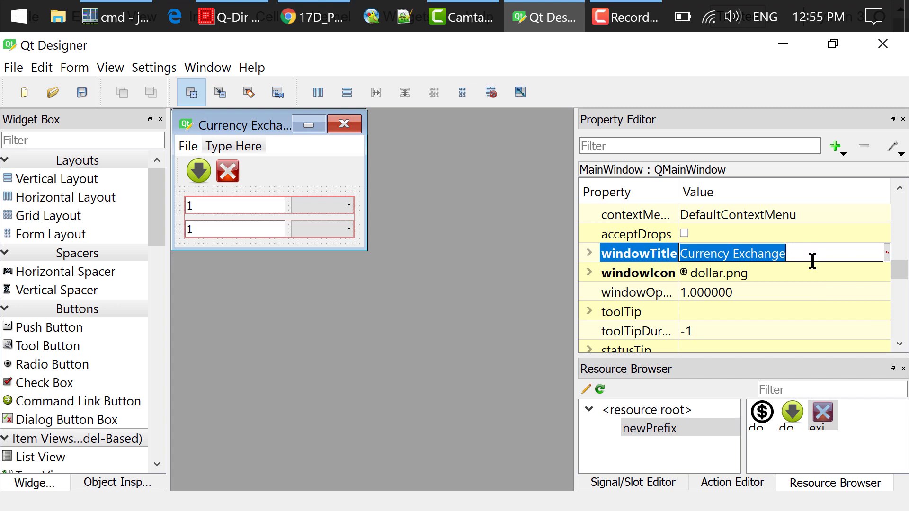
left_click(877, 272)
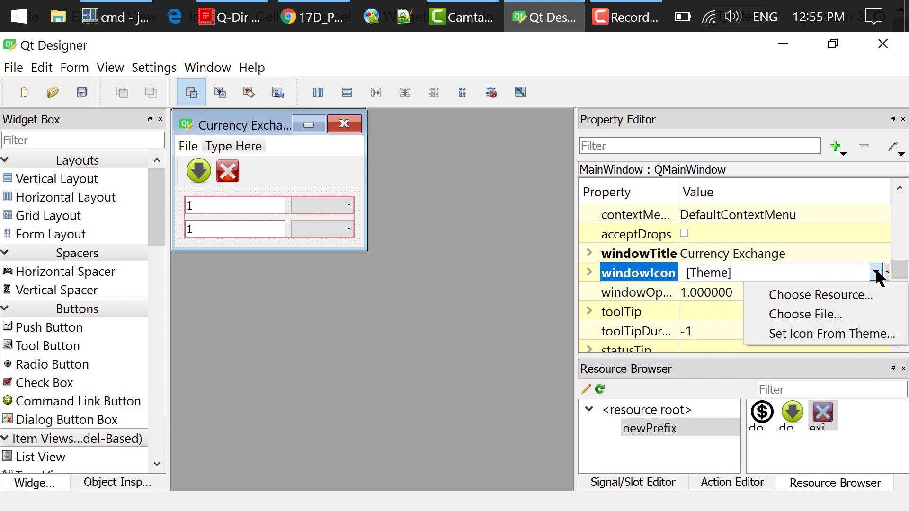
left_click(819, 295)
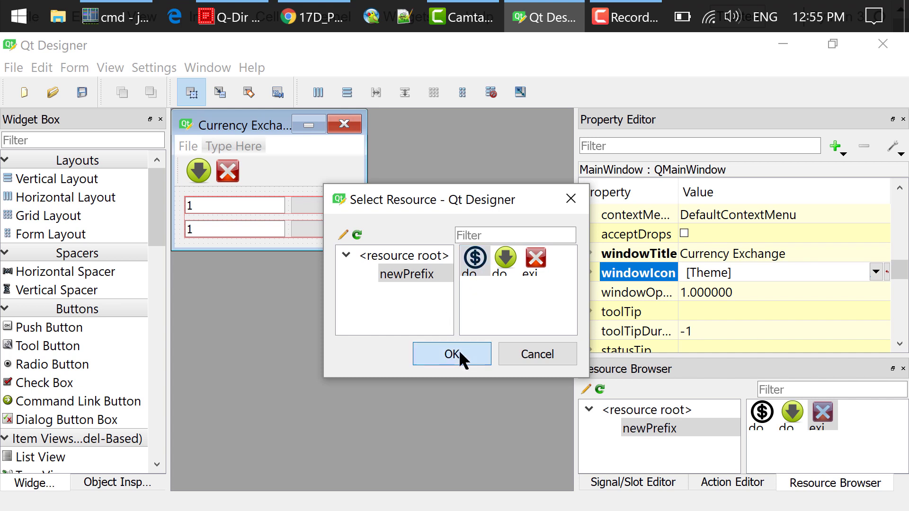
left_click(452, 354)
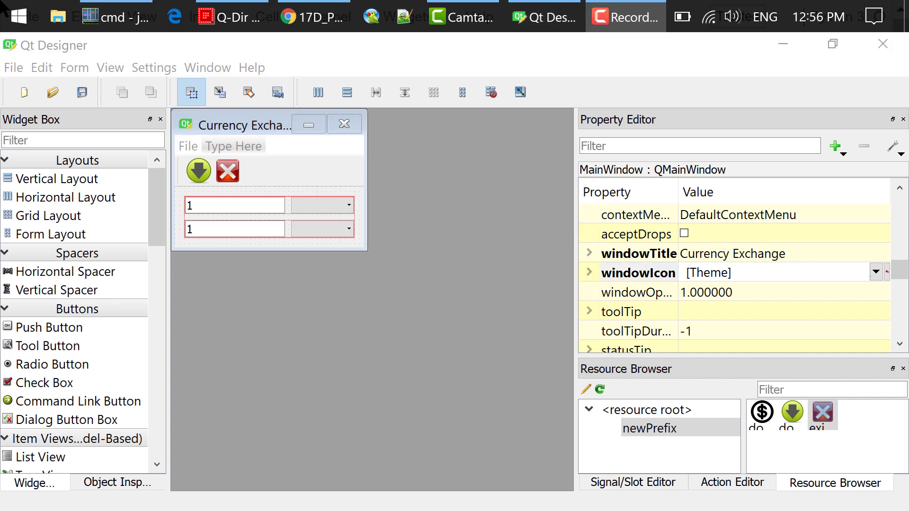
left_click(116, 483)
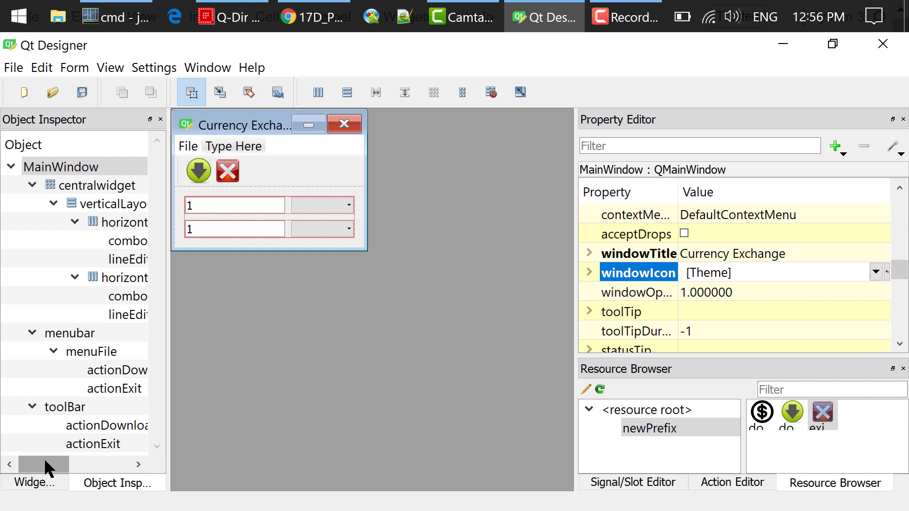
Filter the Widget Box by 'line' and inspect the object names lineEdit_1 and lineEdit_2.
left_click(30, 483)
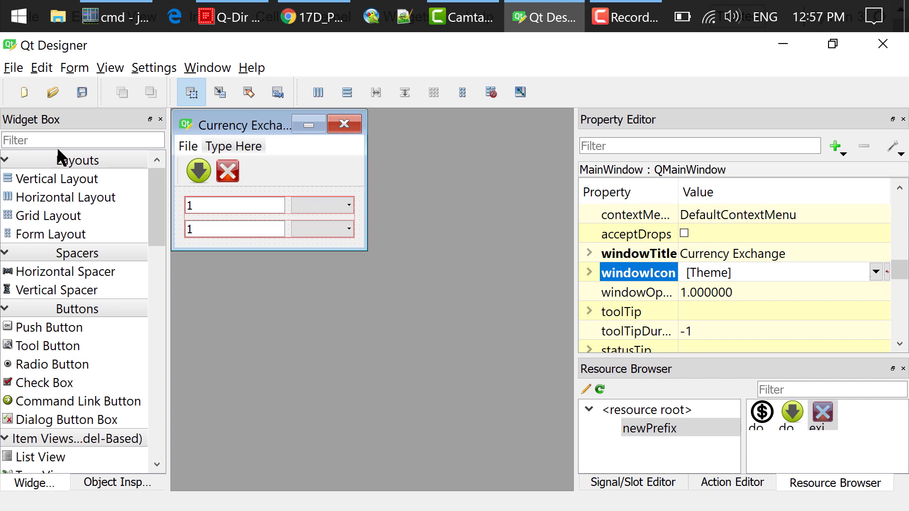
type("line")
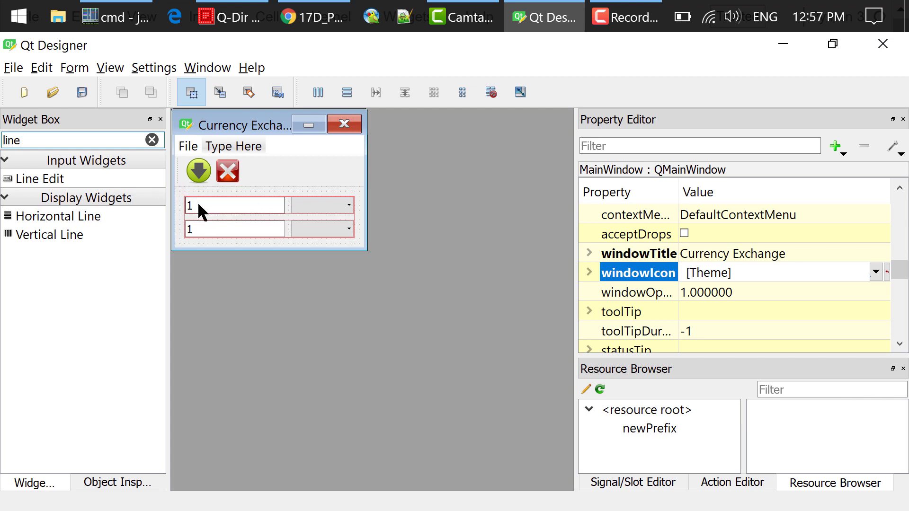
left_click(232, 204)
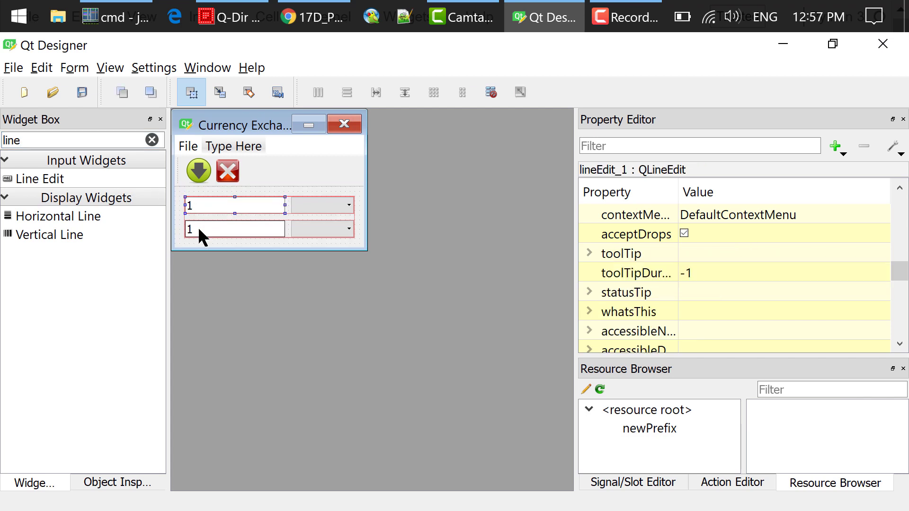
left_click(229, 229)
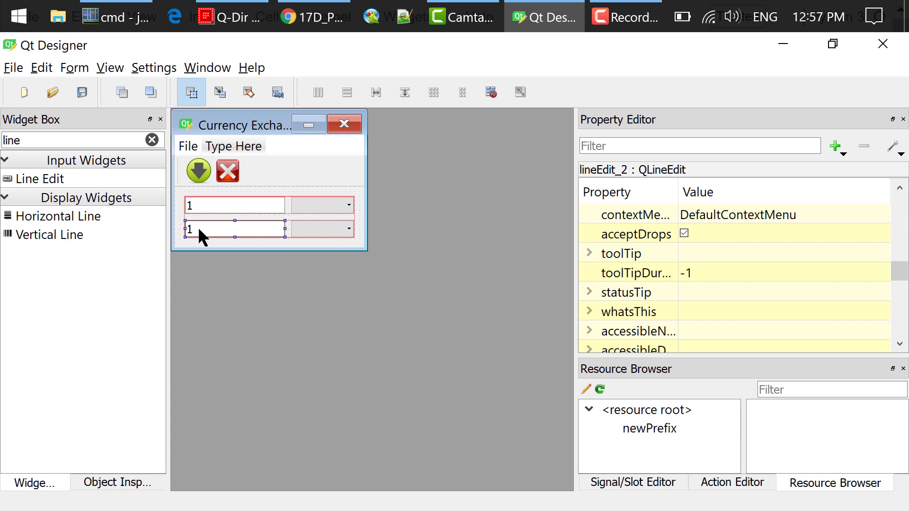
left_click(232, 204)
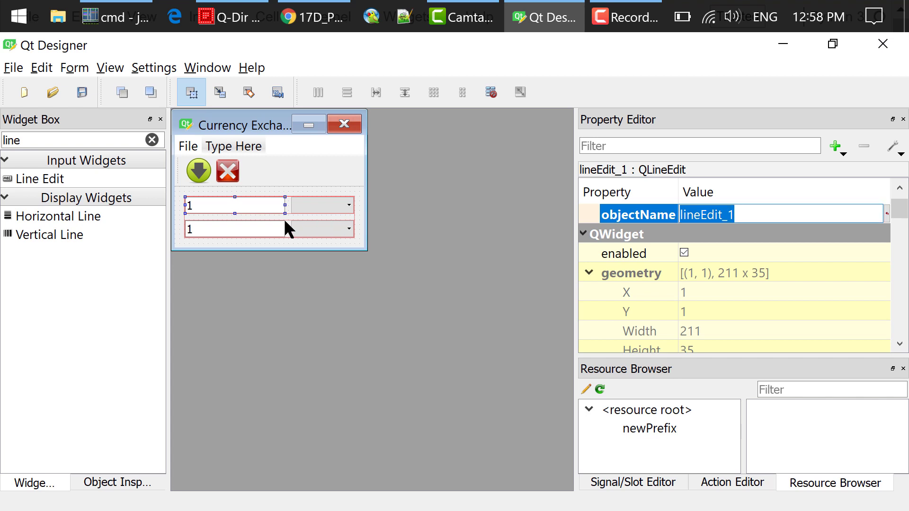
left_click(235, 229)
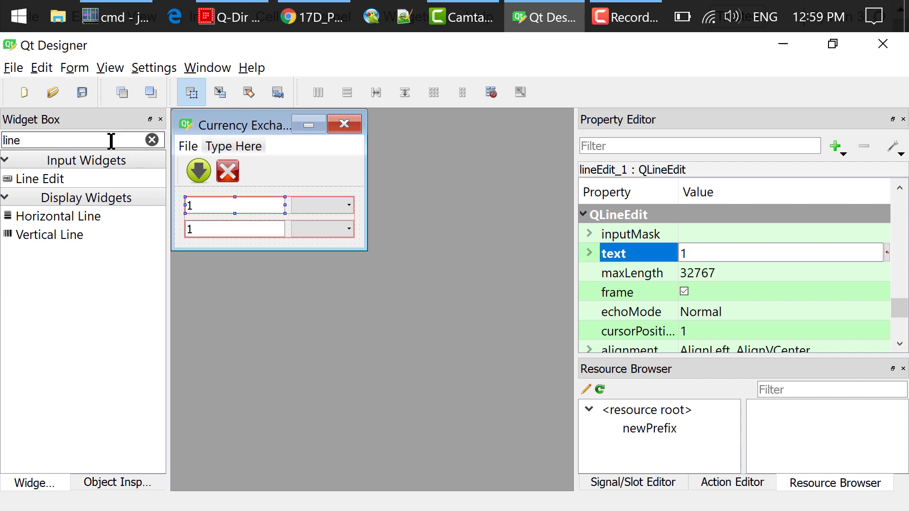
Filter the Widget Box by 'com' and view the dropdowns' object names comboBox_1 and comboBox_2.
type("comb")
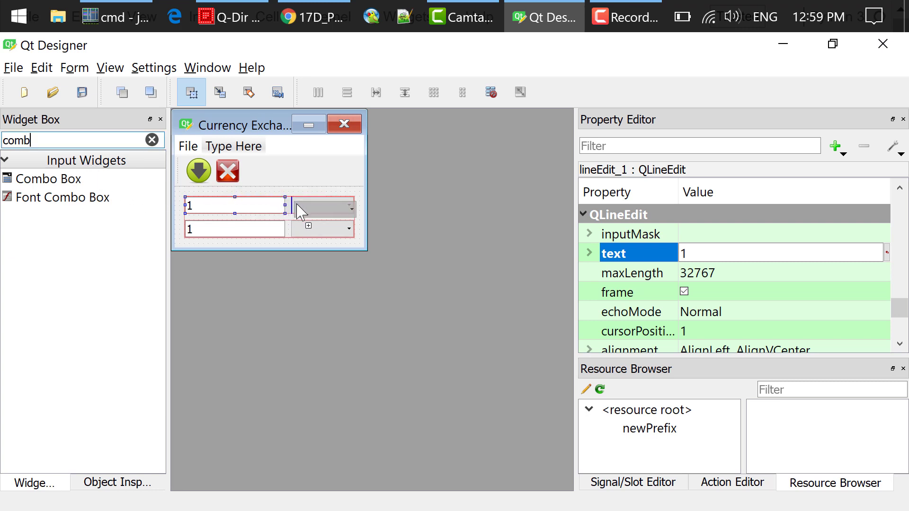
left_click(325, 206)
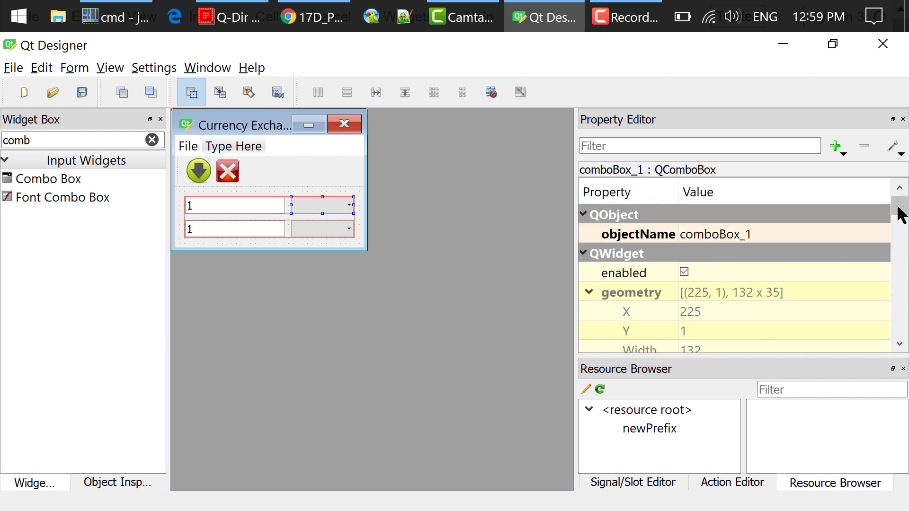
double_click(714, 234)
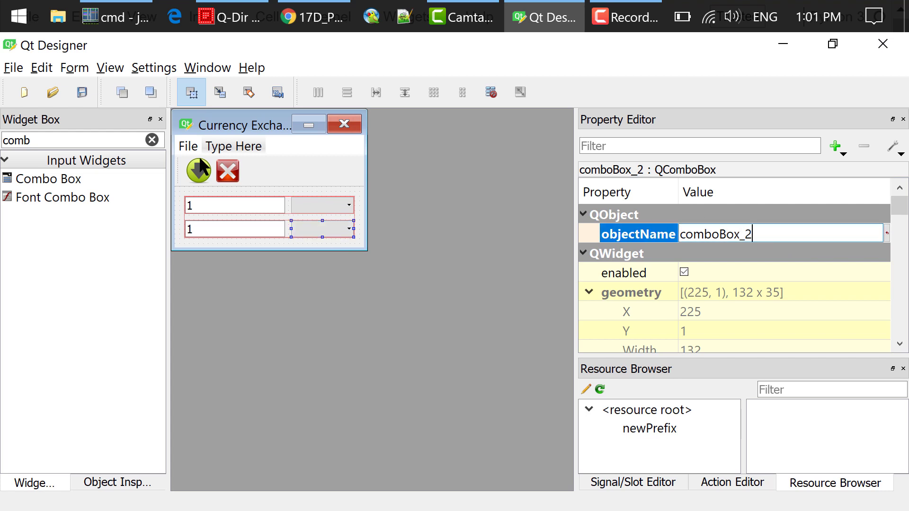
Give the Download Rates action the download image from the project resources as its icon.
left_click(187, 146)
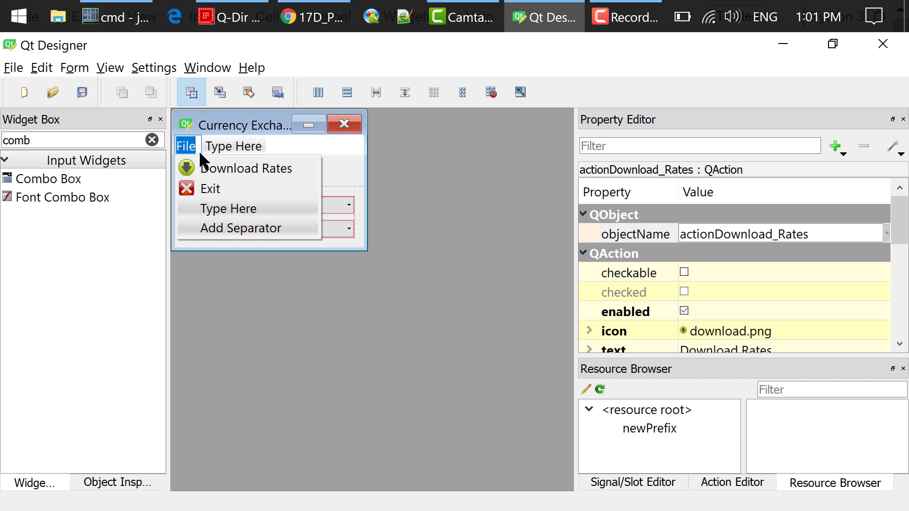
double_click(246, 168)
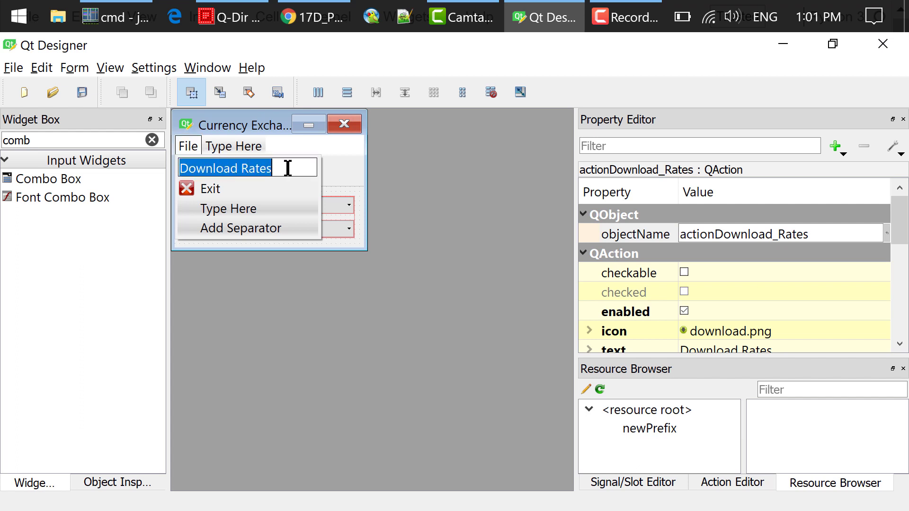
left_click(210, 188)
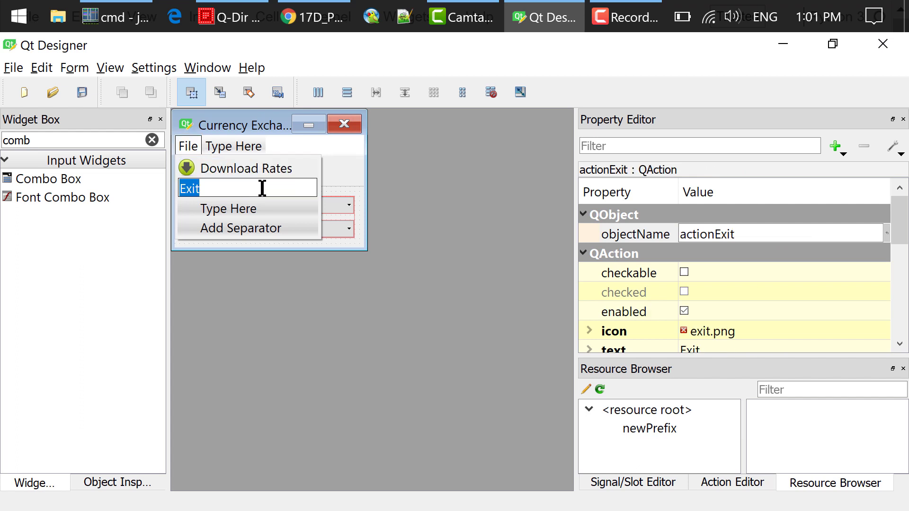
left_click(246, 168)
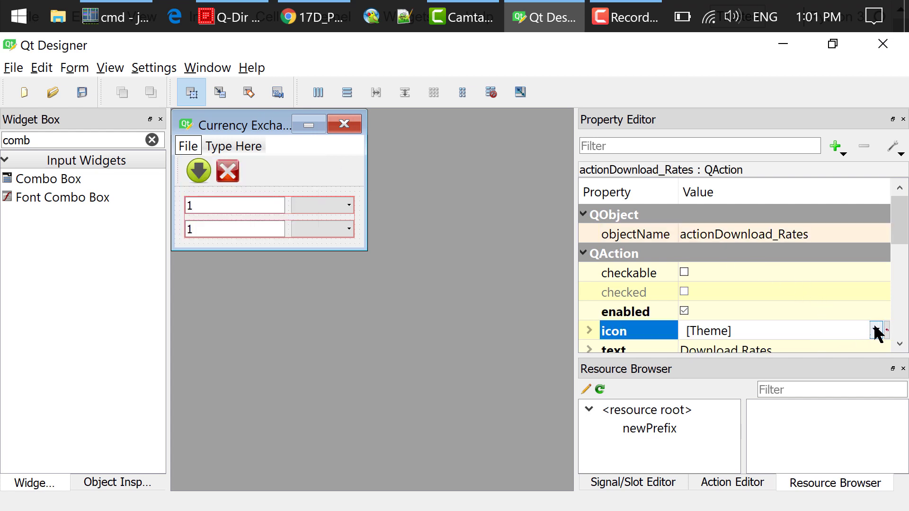
left_click(874, 331)
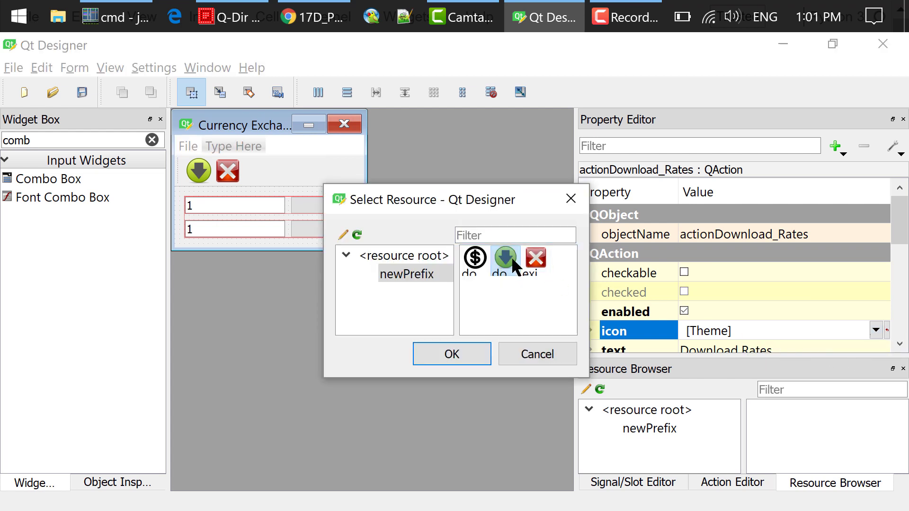
left_click(451, 354)
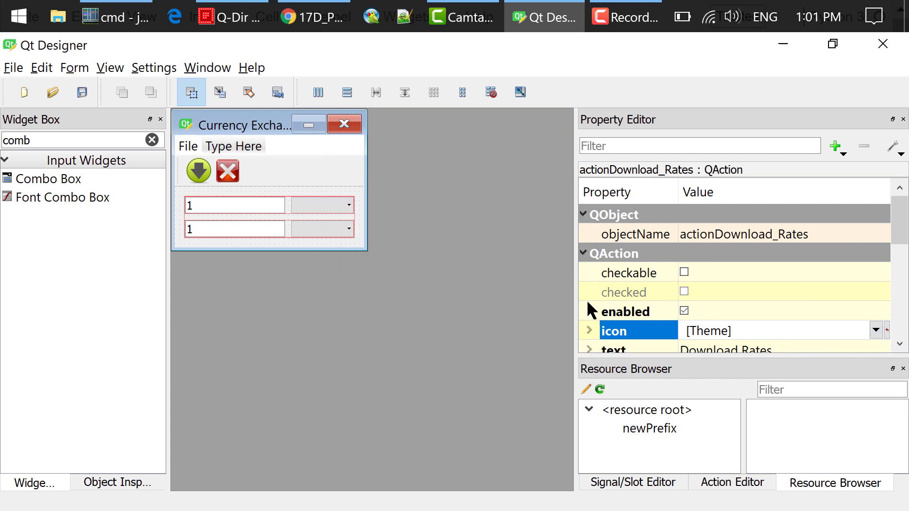
Give the Exit action the exit image from the project resources as its icon.
left_click(186, 145)
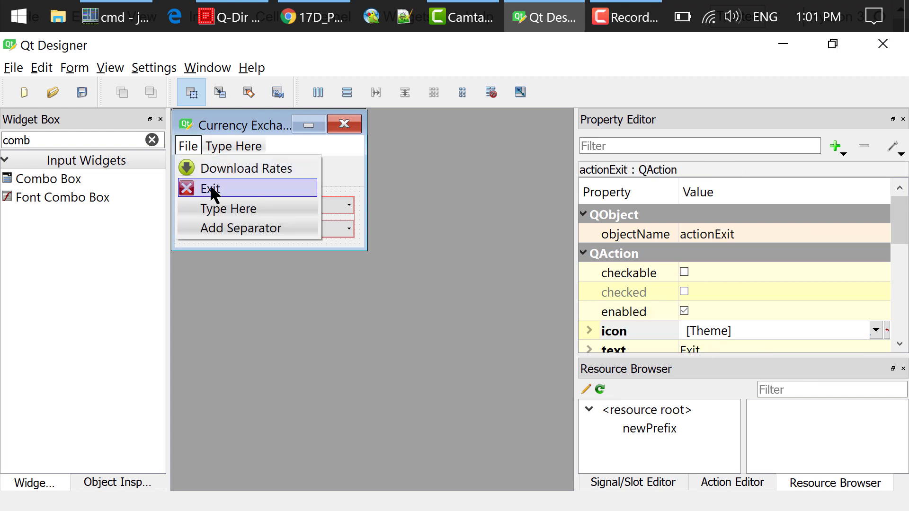
left_click(876, 331)
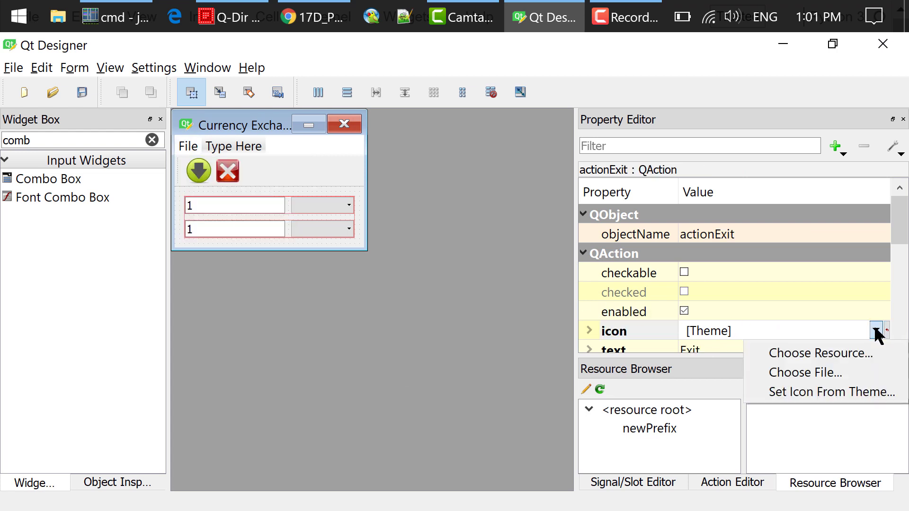
left_click(819, 354)
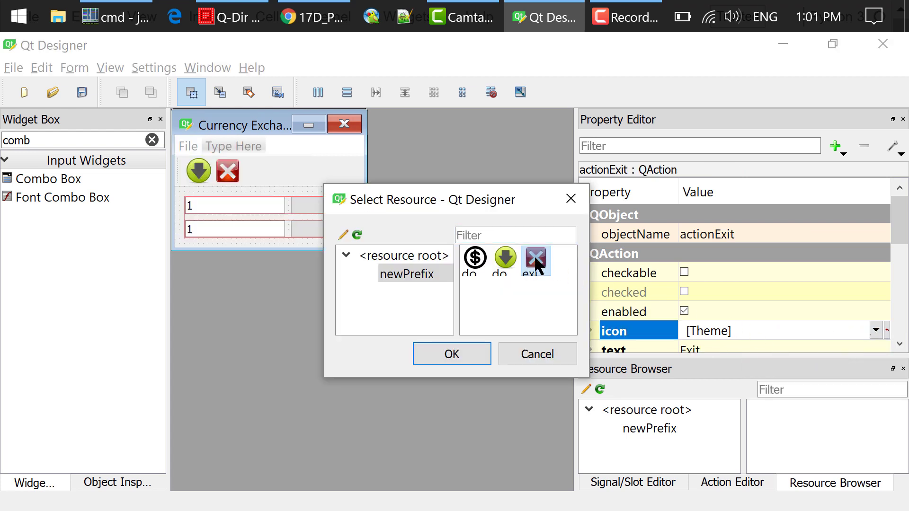
left_click(451, 353)
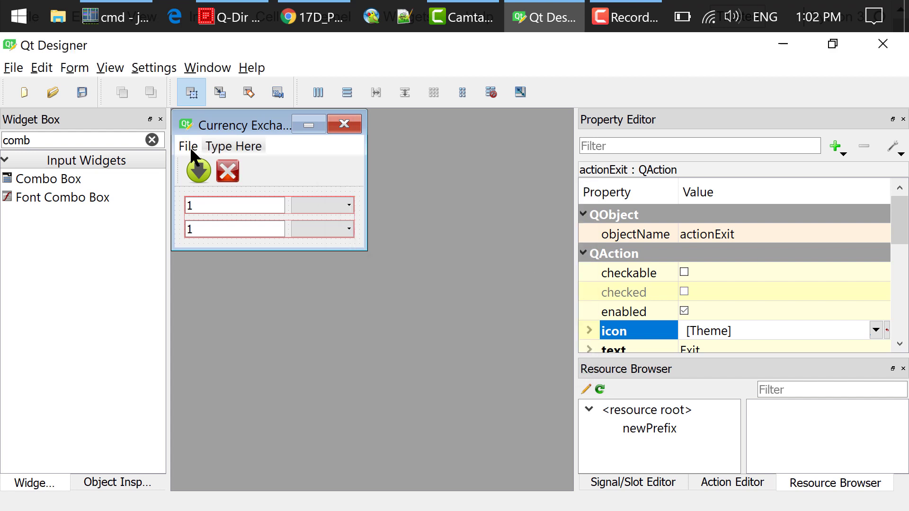
left_click(187, 145)
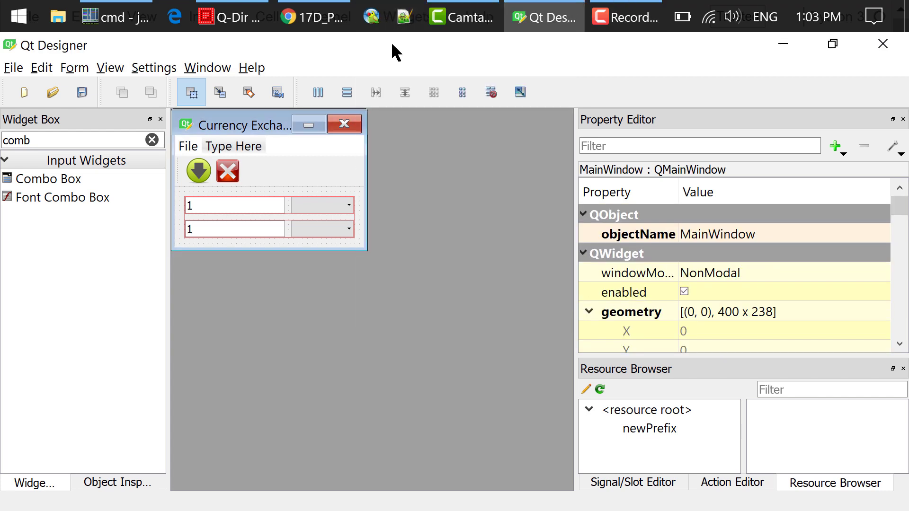
Check both actions' icons in the Action Editor, then view actionExit's triggered() connection.
left_click(731, 483)
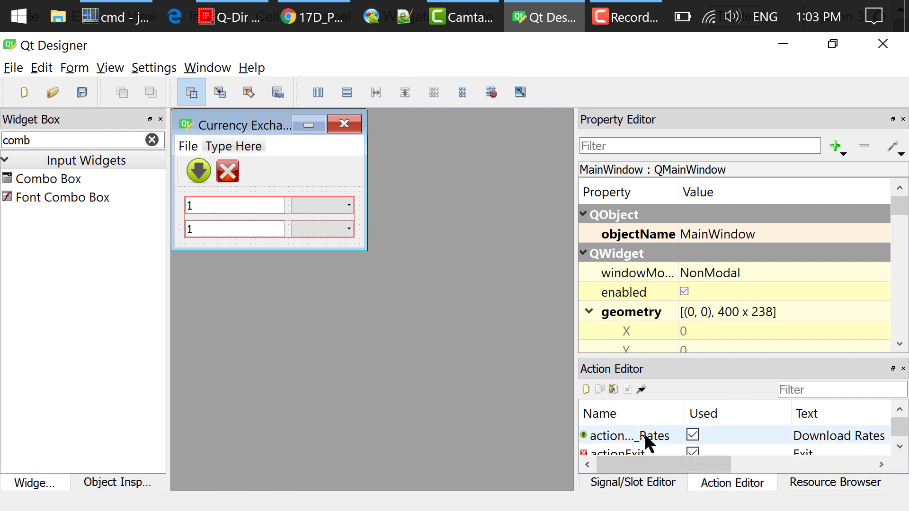
left_click(623, 436)
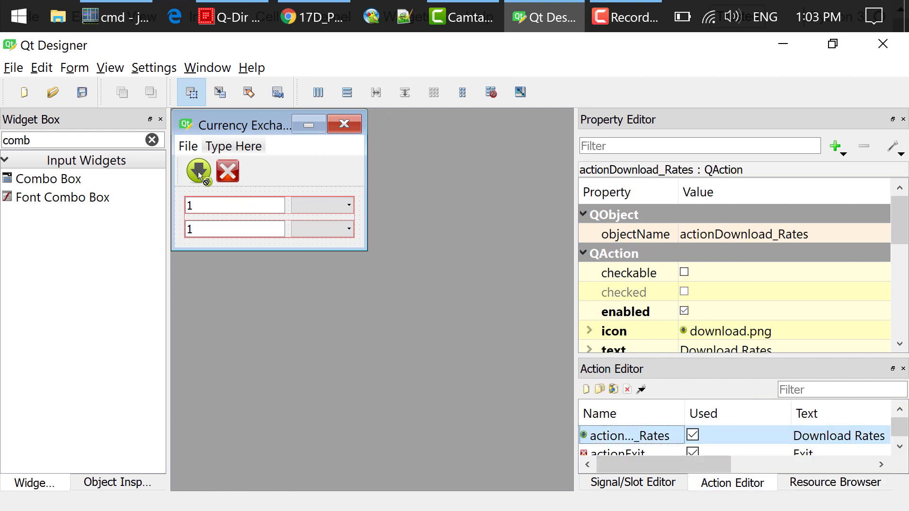
left_click(629, 435)
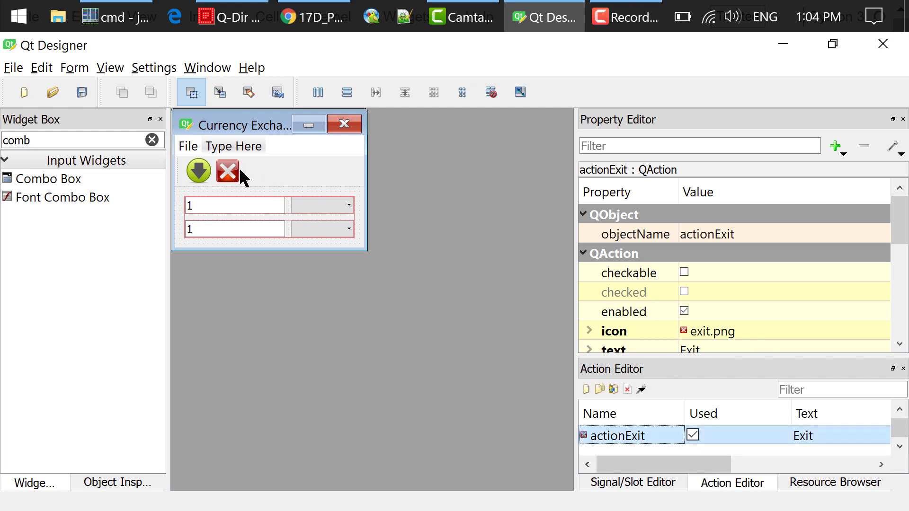
mouse_move(466, 369)
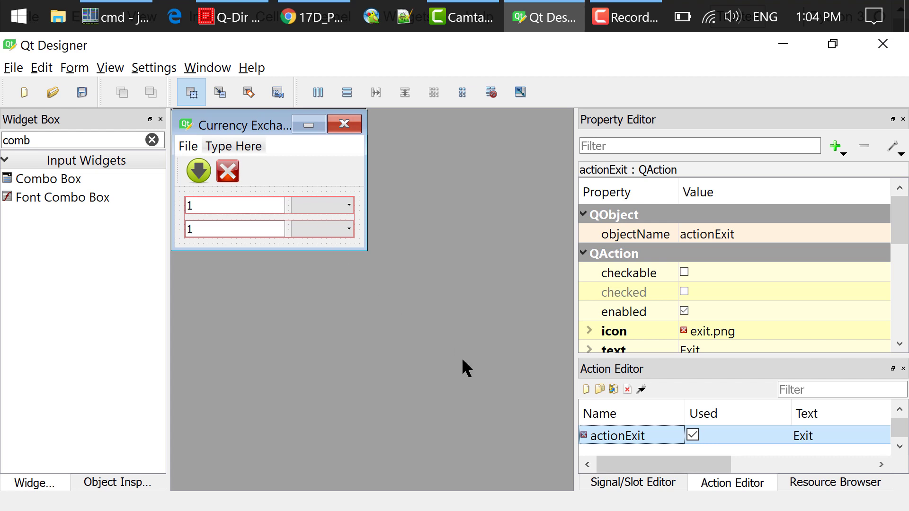
left_click(632, 483)
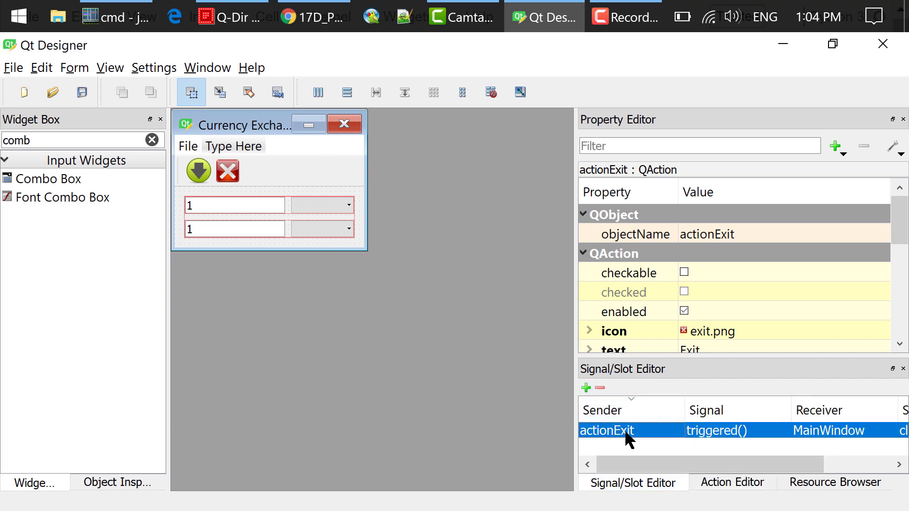
Connect actionExit's triggered() signal to MainWindow as receiver with the close() slot.
left_click(673, 431)
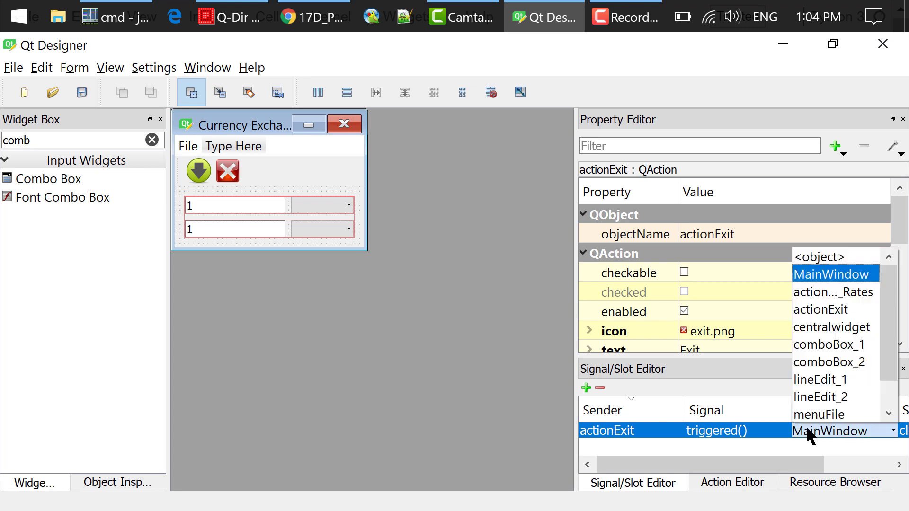
left_click(833, 274)
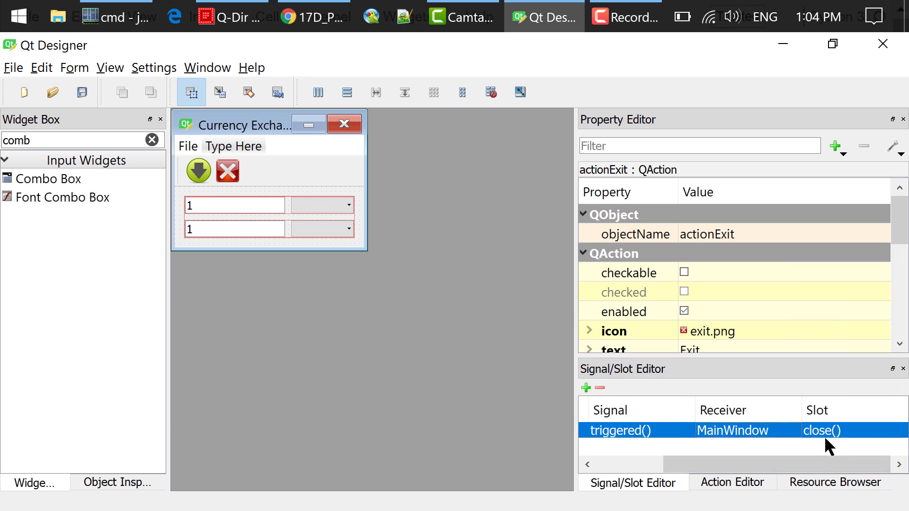
left_click(852, 430)
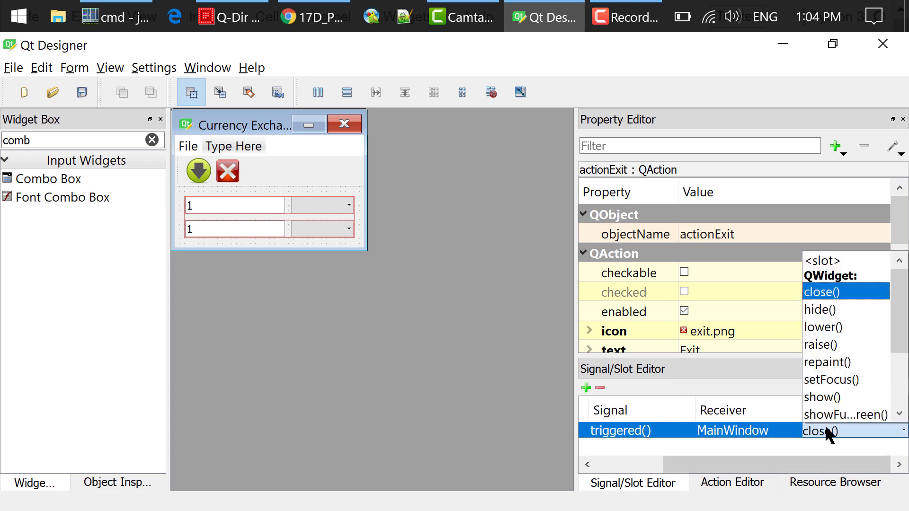
left_click(821, 431)
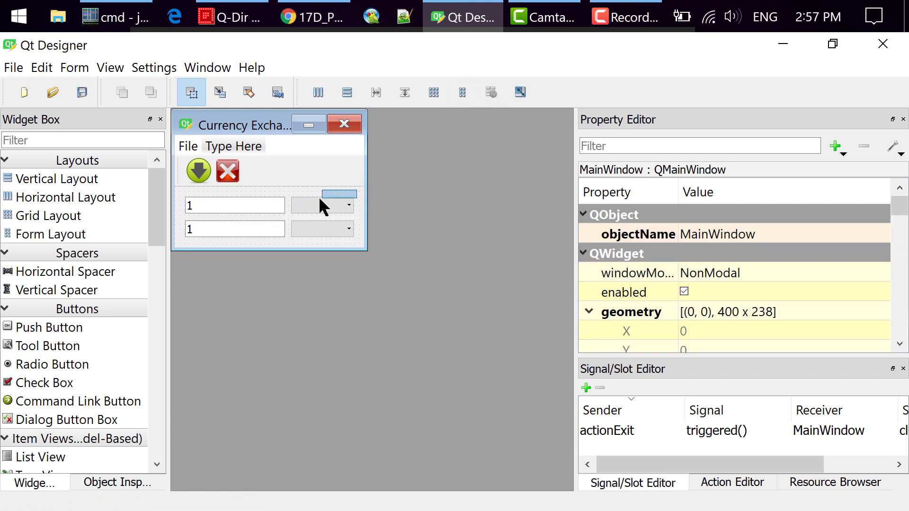
left_click(323, 204)
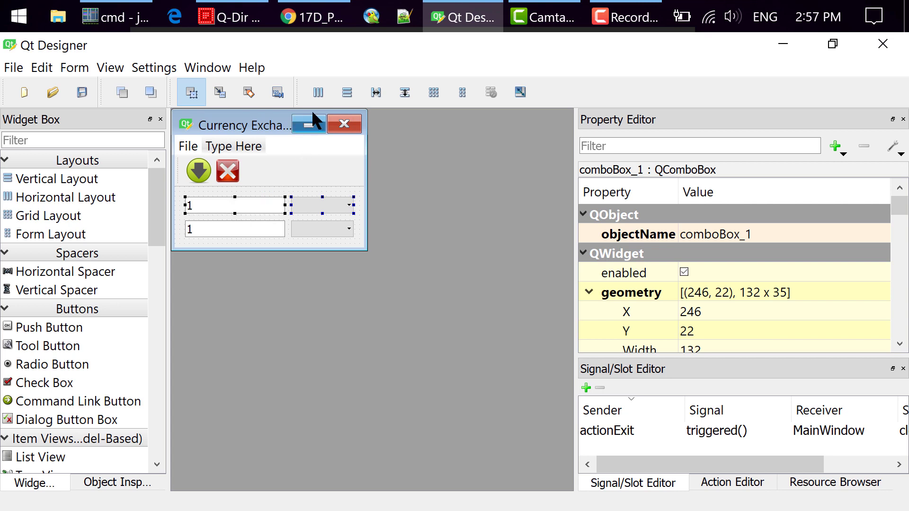
left_click(321, 228)
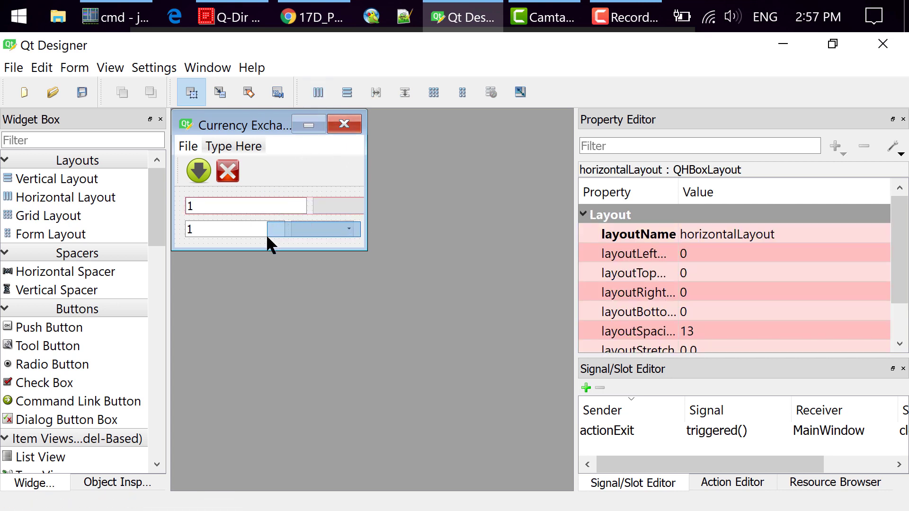
left_click(318, 92)
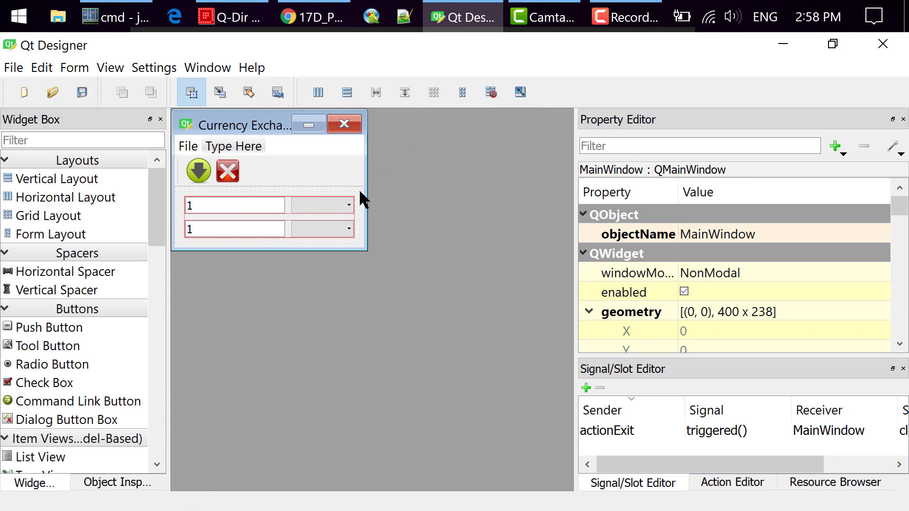
type("comb")
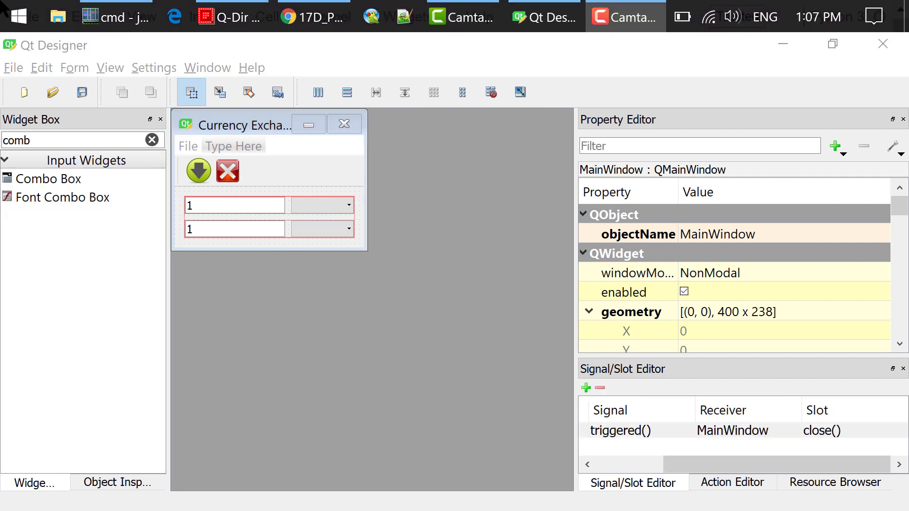
Preview the form, test its fields, dropdown and File menu, then save as currency_gui.ui.
left_click(74, 67)
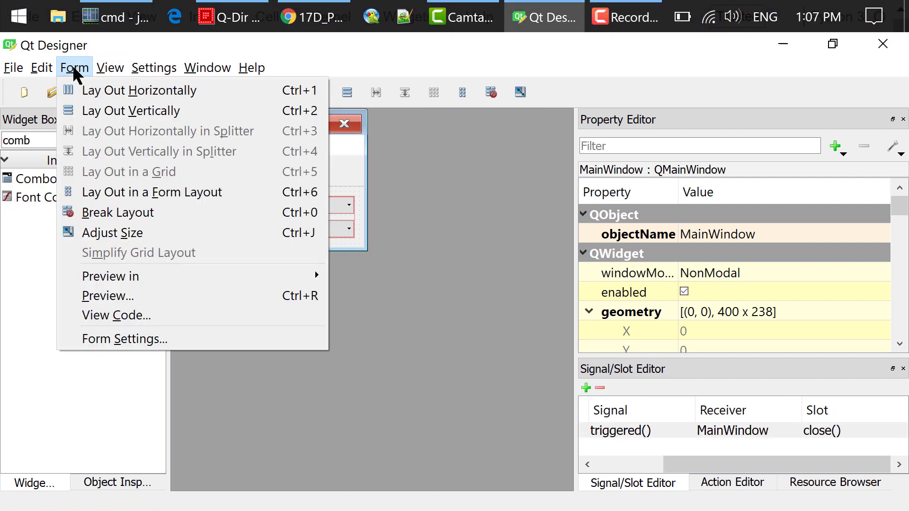
left_click(108, 296)
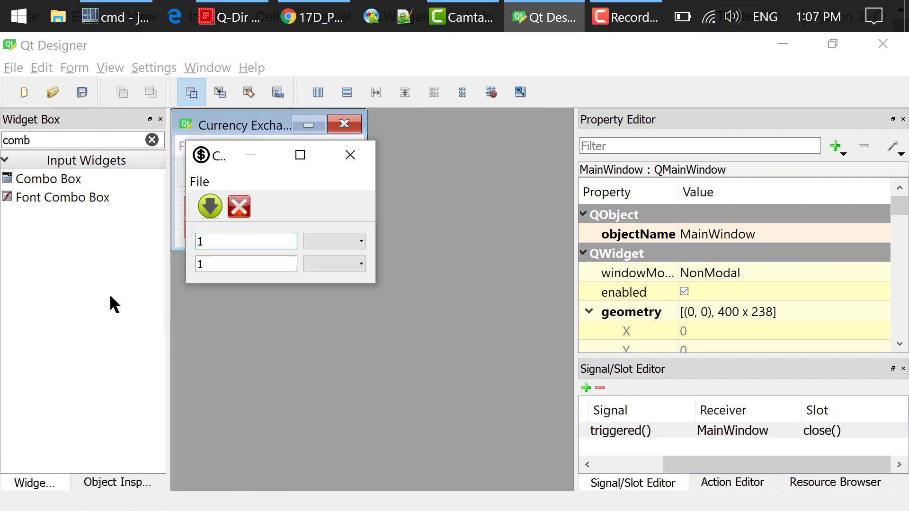
left_click(334, 241)
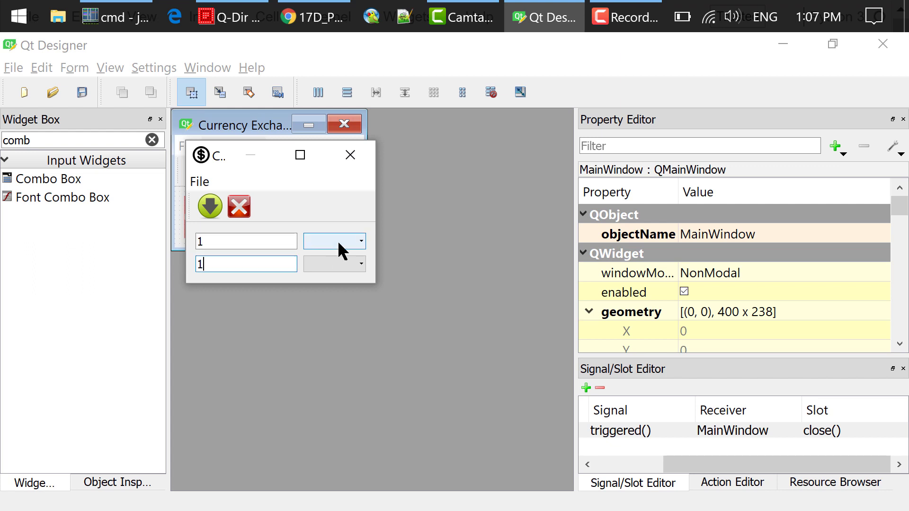
left_click(199, 181)
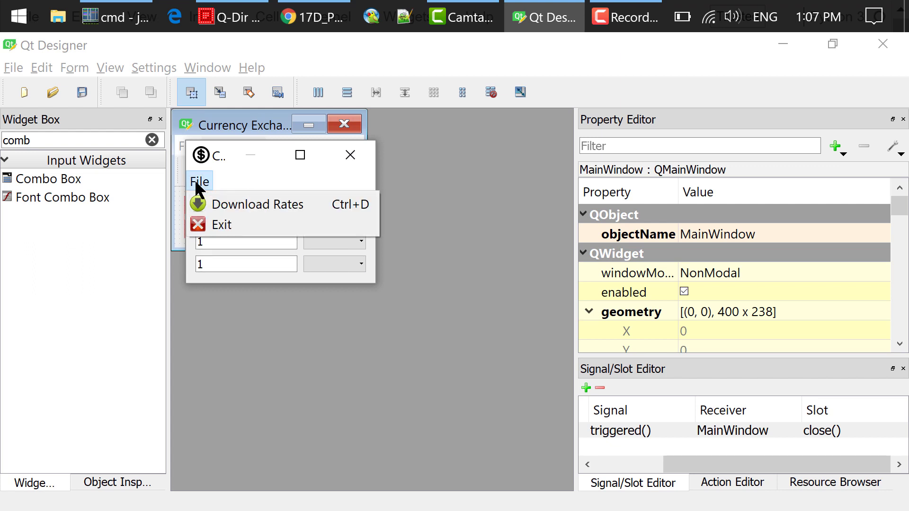
left_click(199, 182)
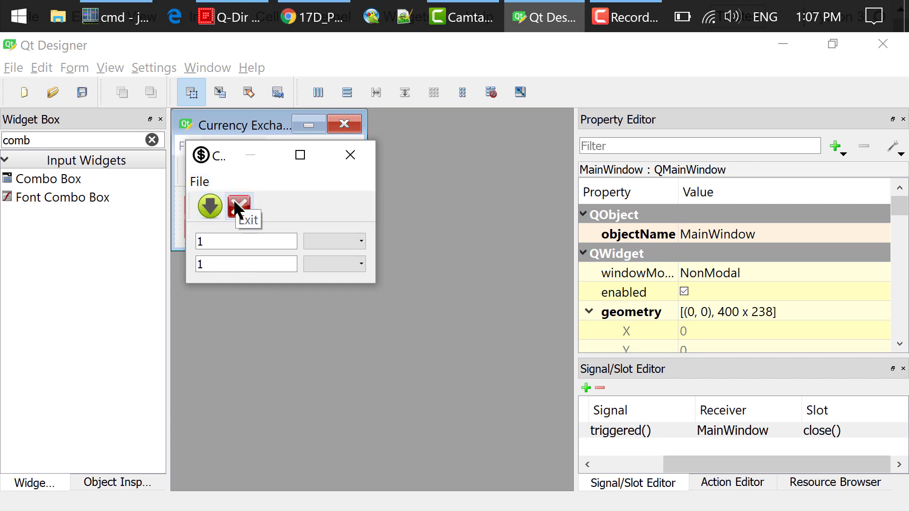
left_click(13, 68)
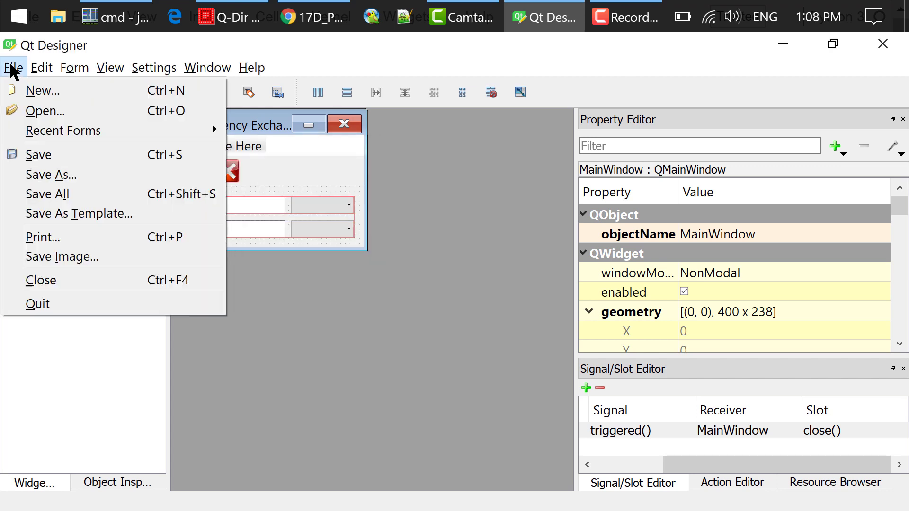
mouse_move(52, 175)
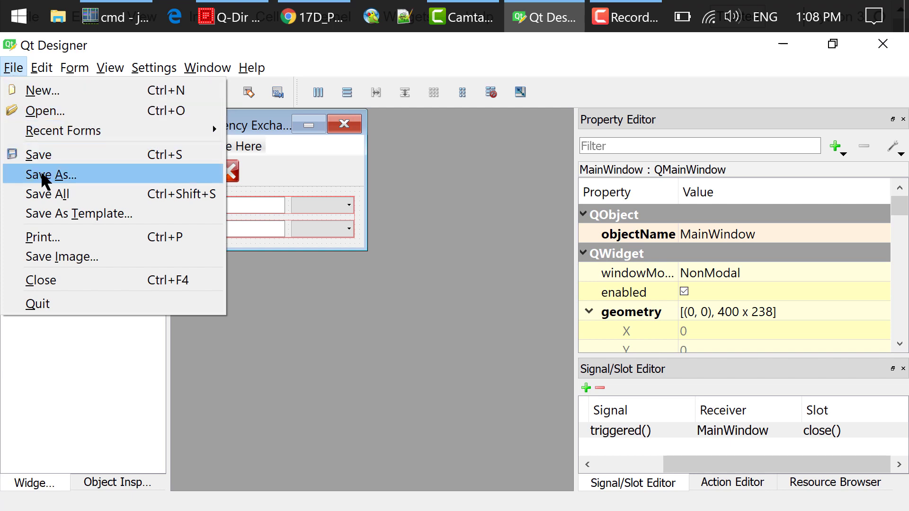
left_click(51, 175)
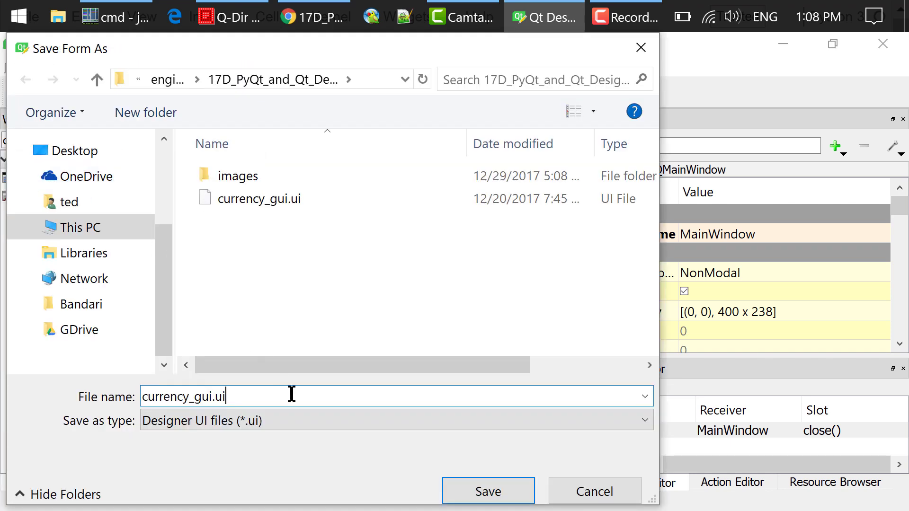
left_click(488, 490)
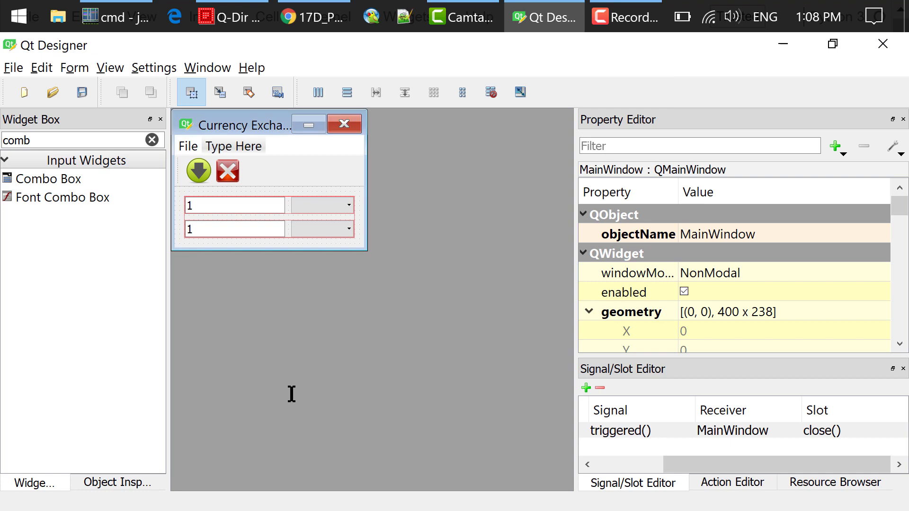
In the project folder, run pyrcc5 resources.qrc -o resources_rc.py from Command Prompt.
left_click(18, 16)
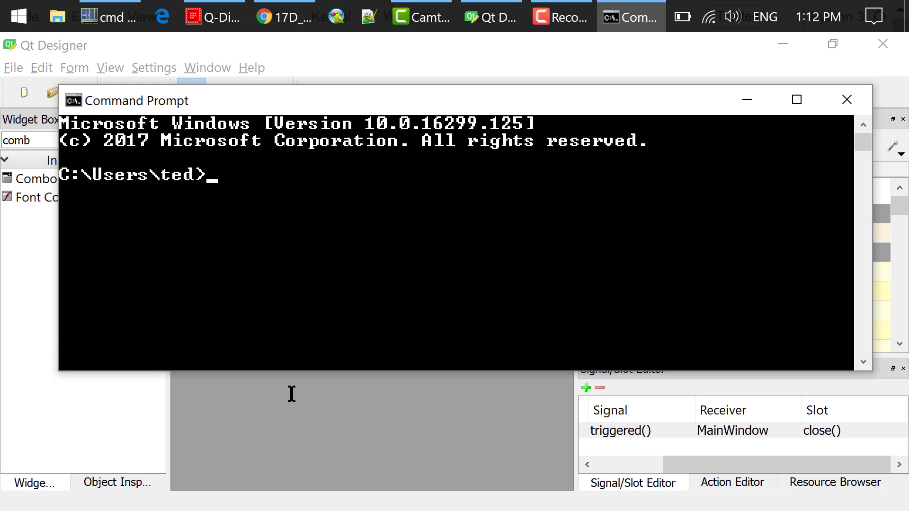
type("cd")
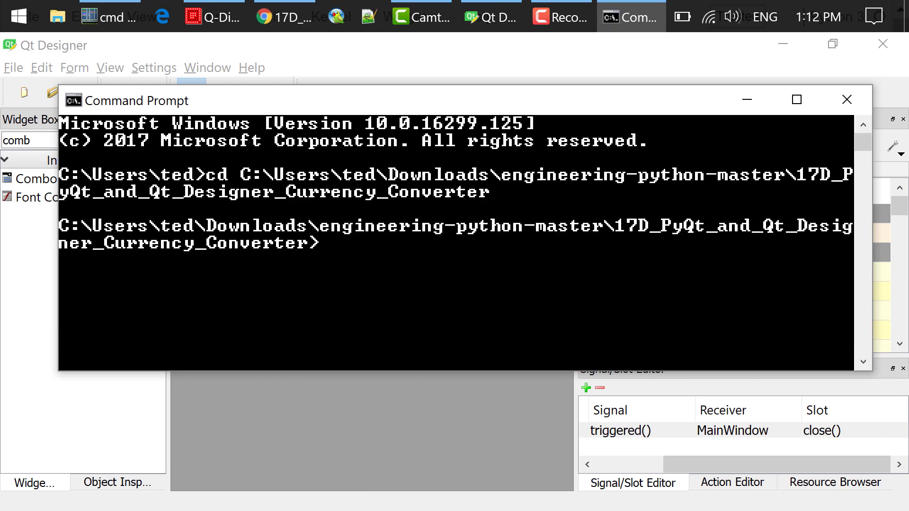
type("pyrcc")
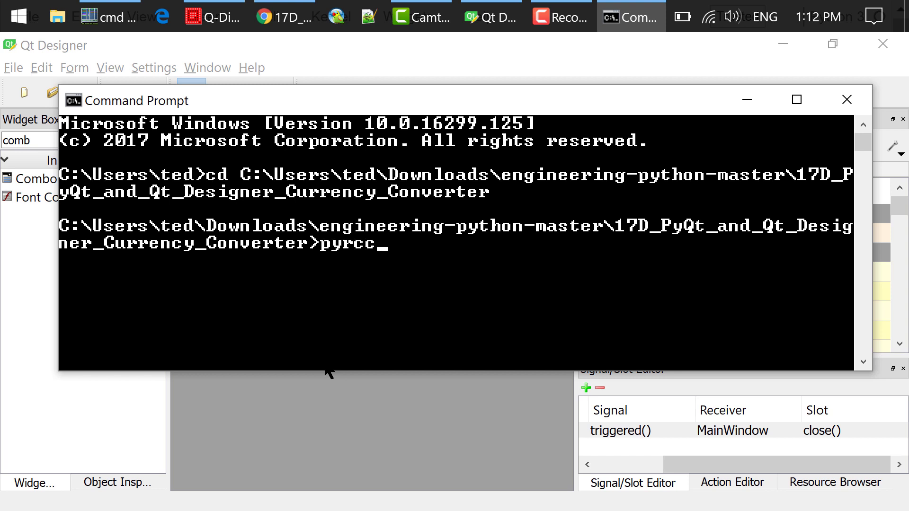
type("5 reso")
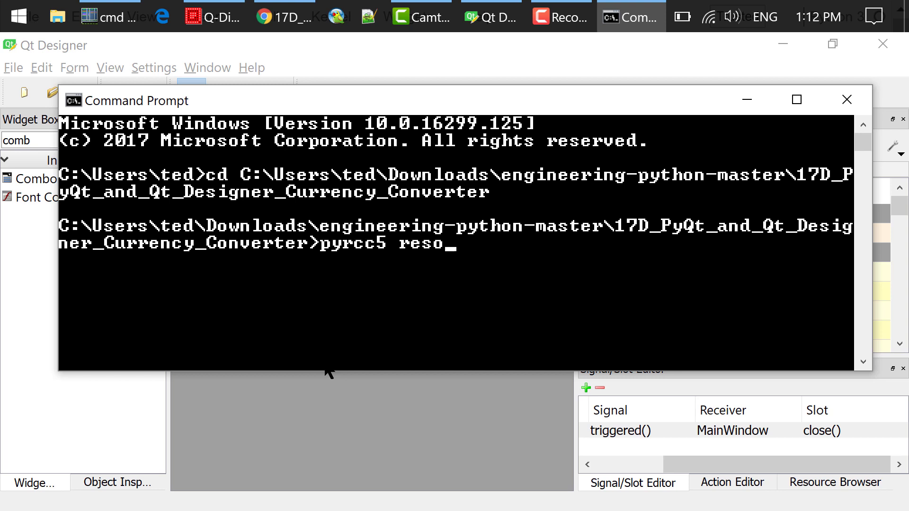
type("urces.qrc -o resources_rc.")
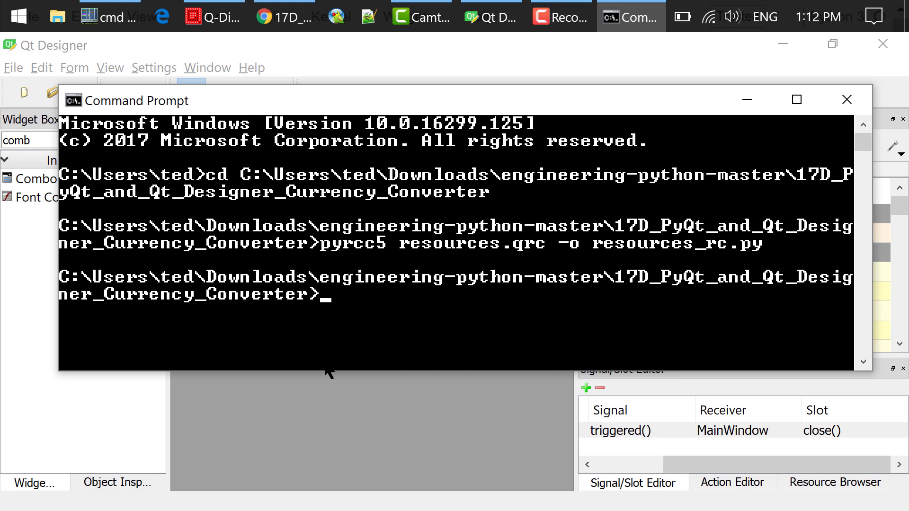
Enter the pyuic5 command converting currency_gui.ui into currency.py in Command Prompt.
type("pyuic5 -x c")
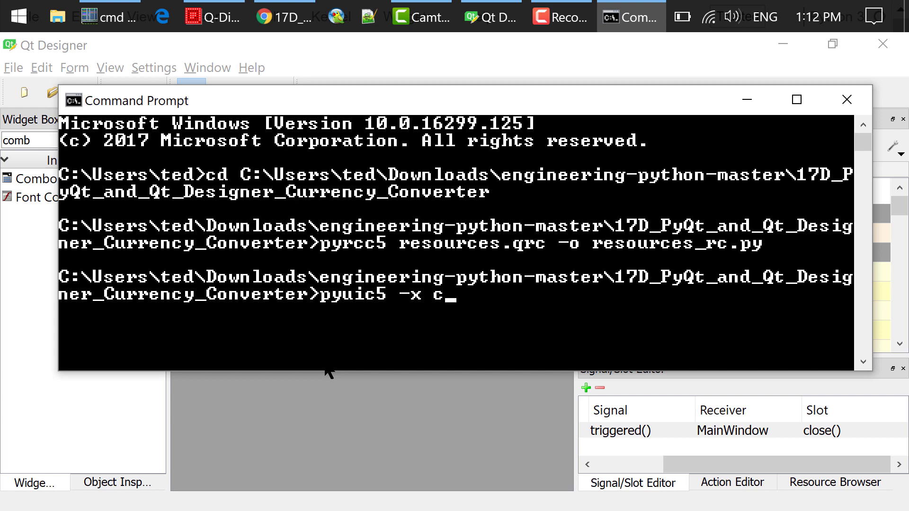
type("urrency_gui.ui")
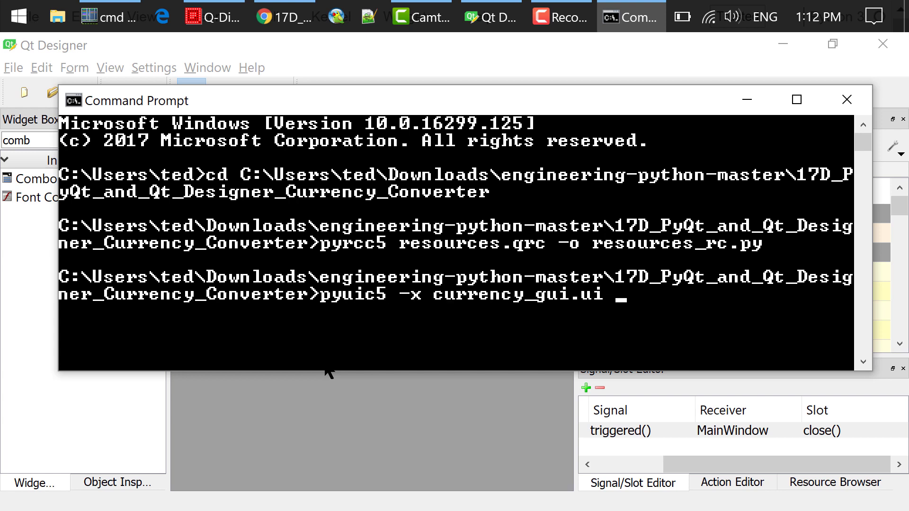
type("-o currency")
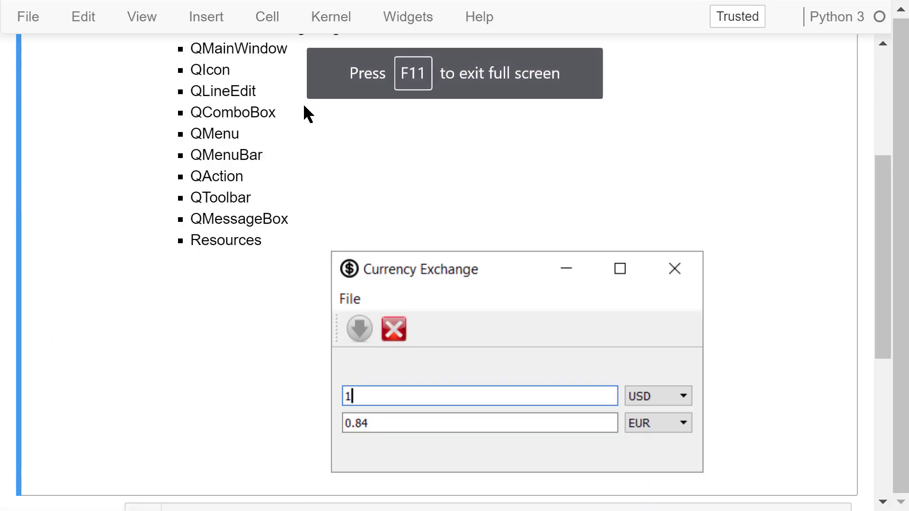
Open generated currency_gui.py full screen and scroll through its setupUi and retranslateUi code.
key("f11")
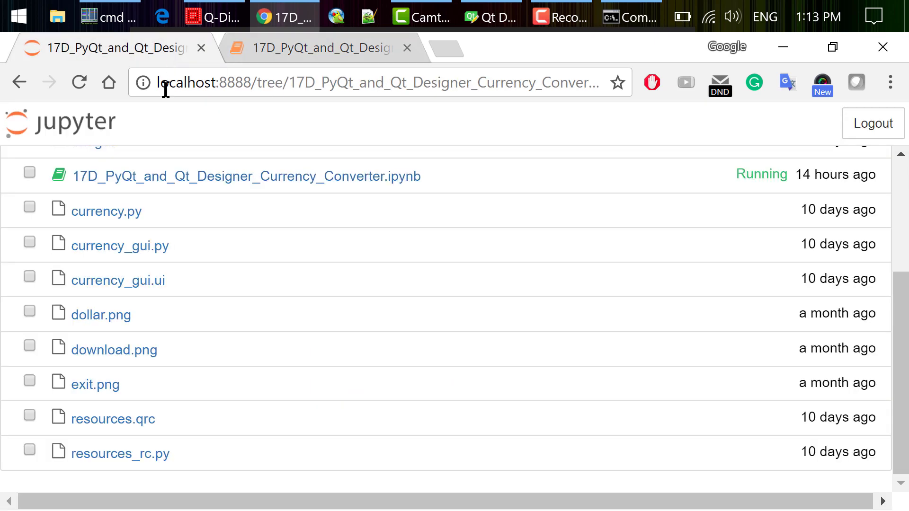
mouse_move(120, 246)
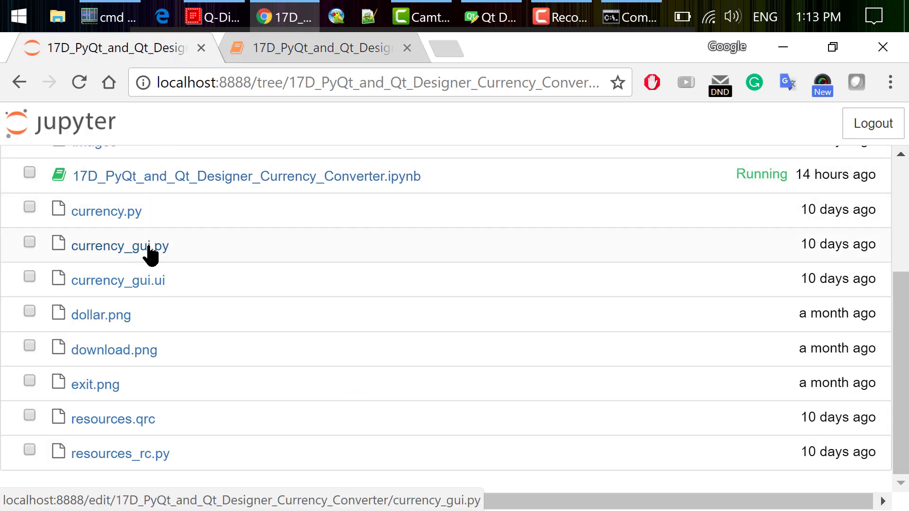
left_click(120, 246)
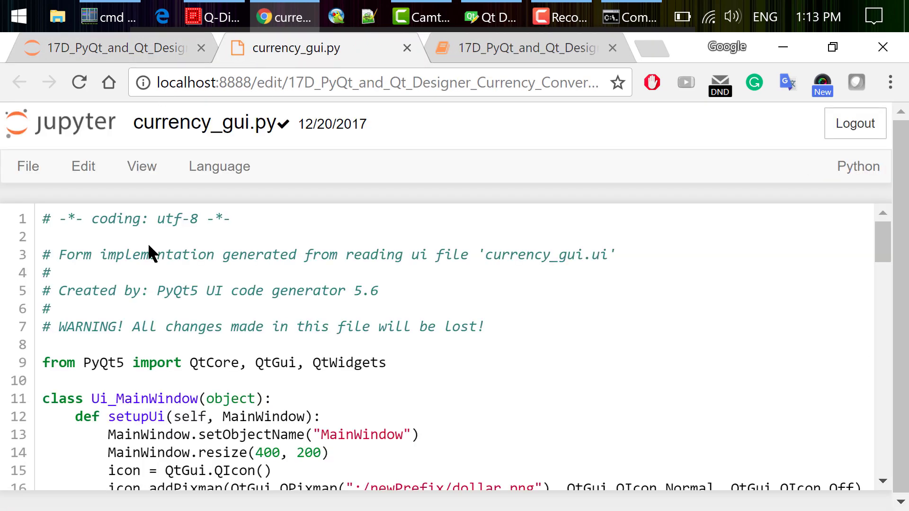
key("F11")
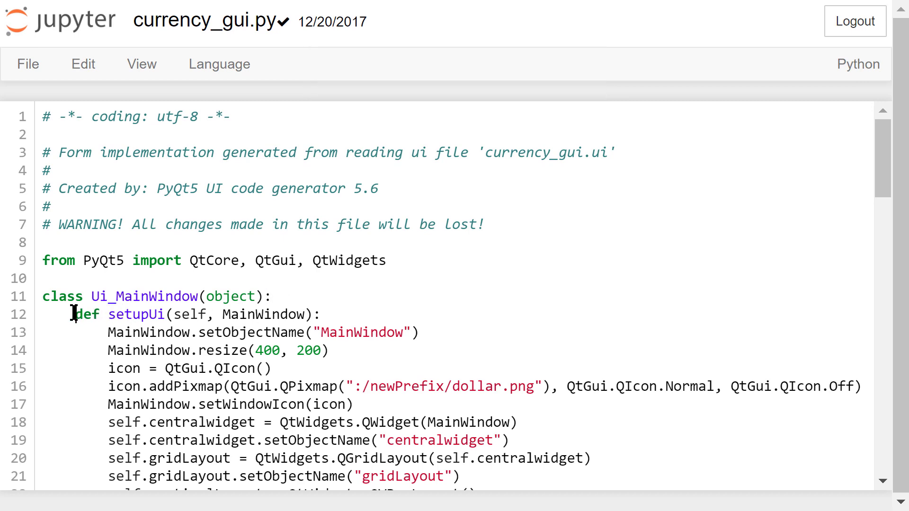
scroll("down", 3)
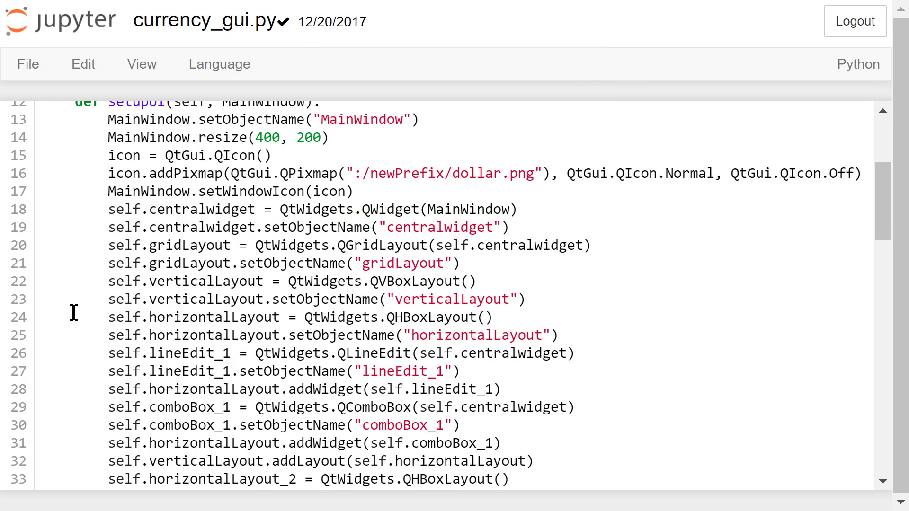
scroll("down", 3)
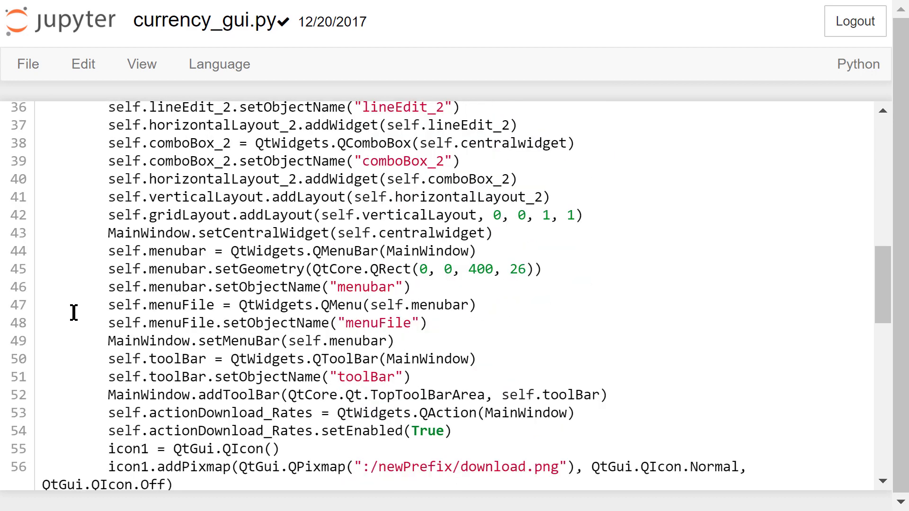
scroll("down", 3)
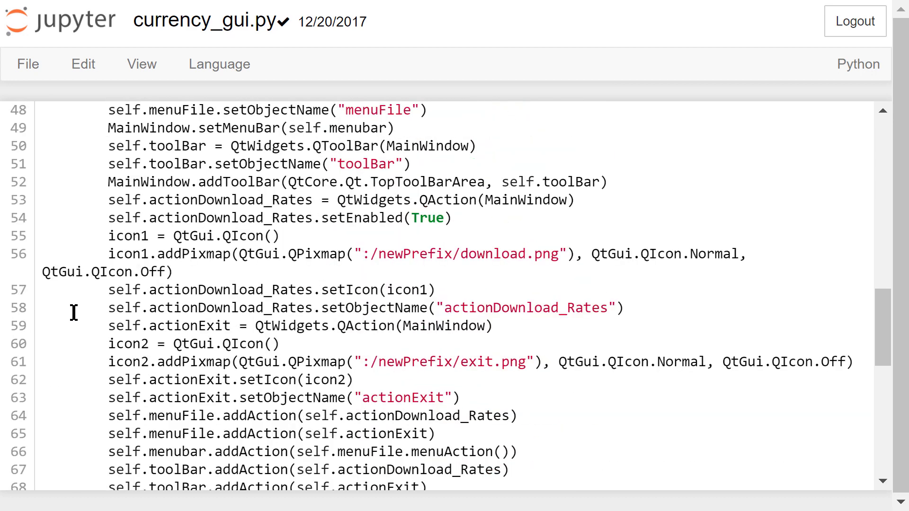
scroll("down", 3)
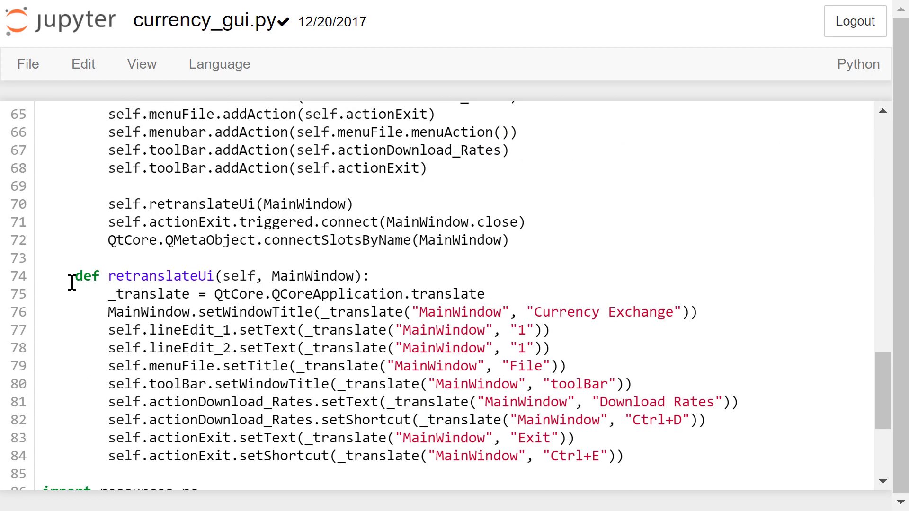
scroll("down", 3)
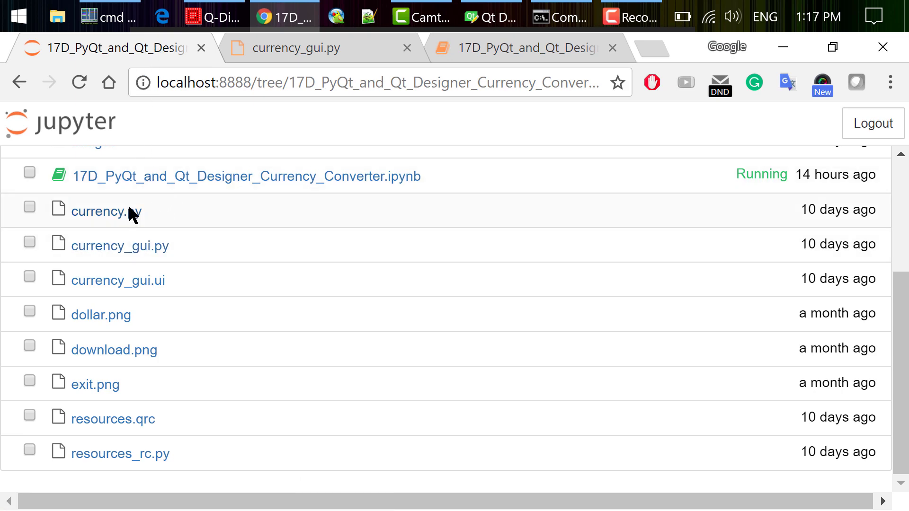
Open currency.py full screen to read its imports, signal connections and rate-download function.
left_click(101, 211)
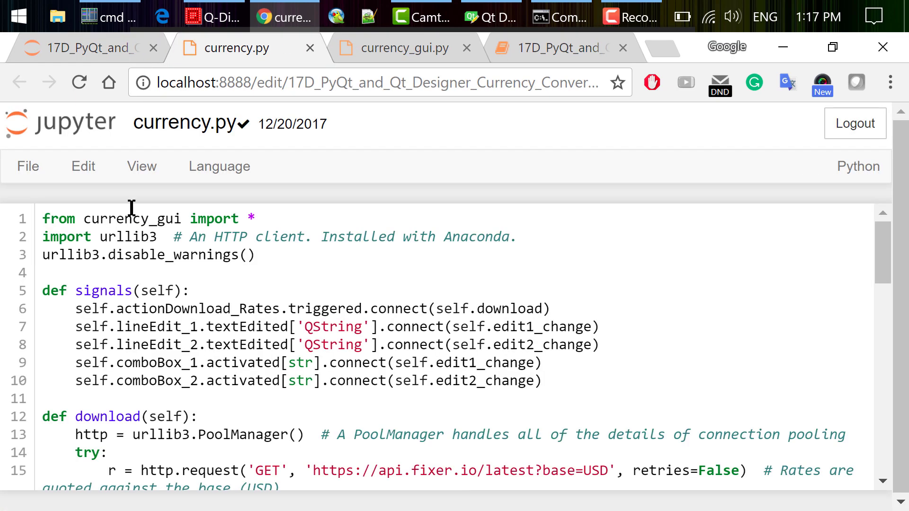
key("f11")
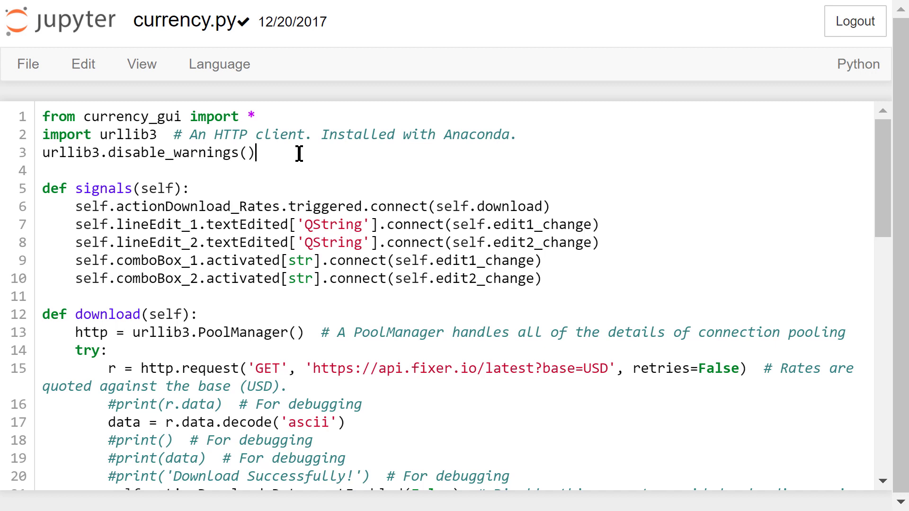
left_click(190, 188)
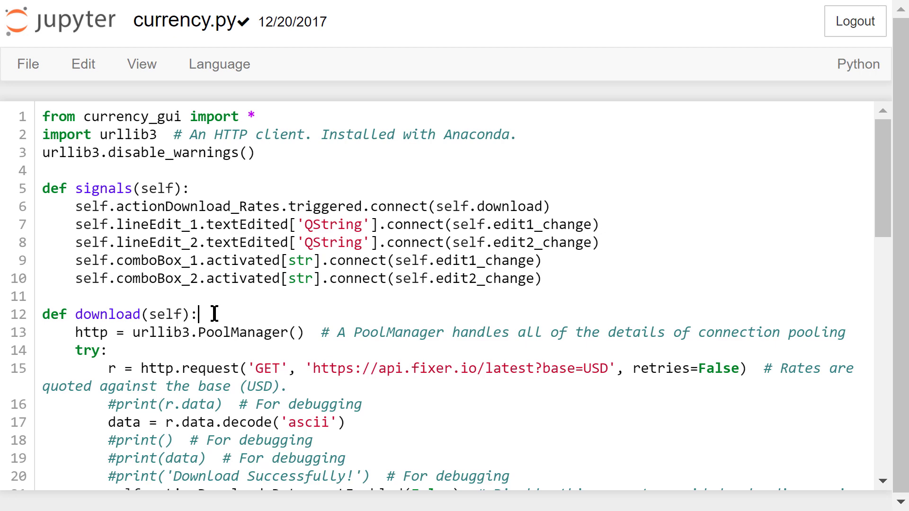
Scroll through the remaining code of currency.py.
scroll("down", 3)
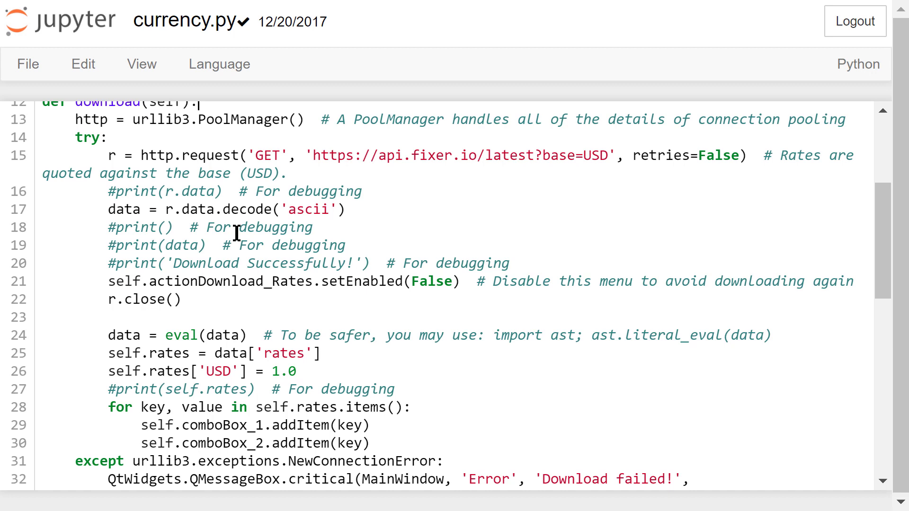
mouse_move(169, 313)
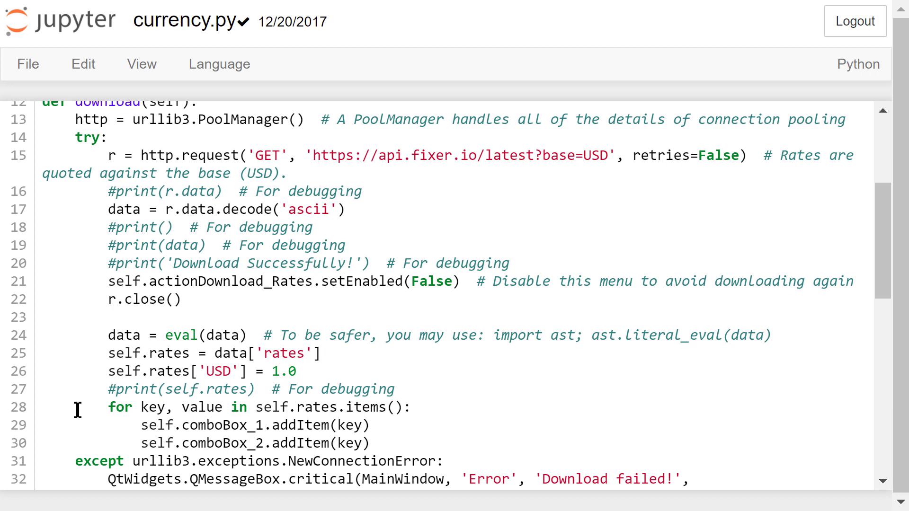
scroll("down", 3)
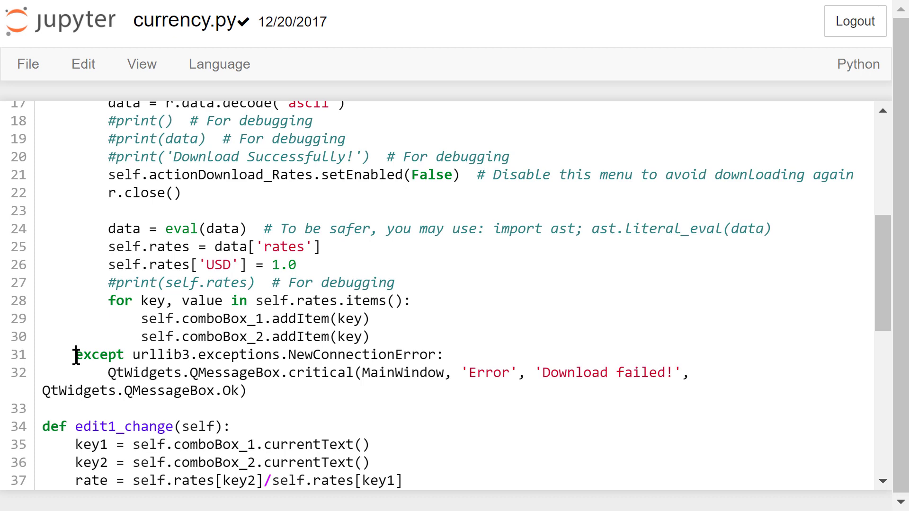
scroll("down", 3)
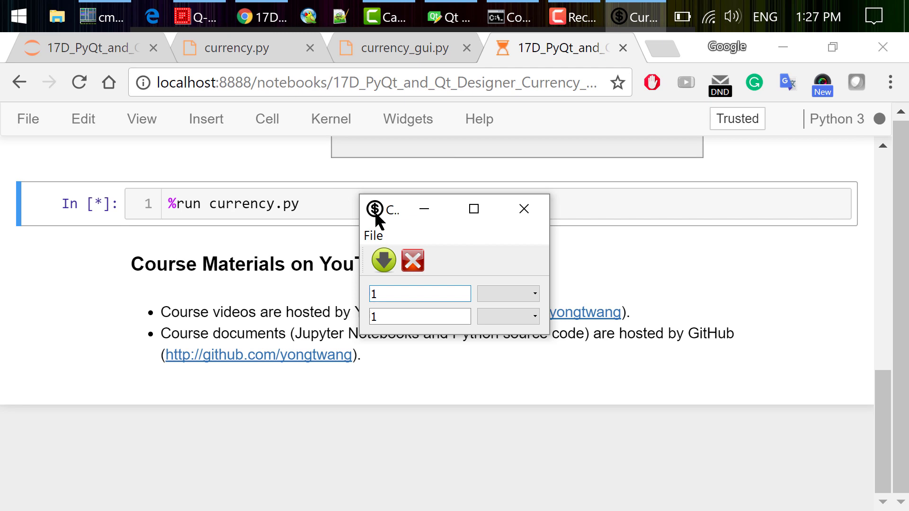
Download the latest exchange rates and set the currencies to USD and EUR.
left_click(373, 235)
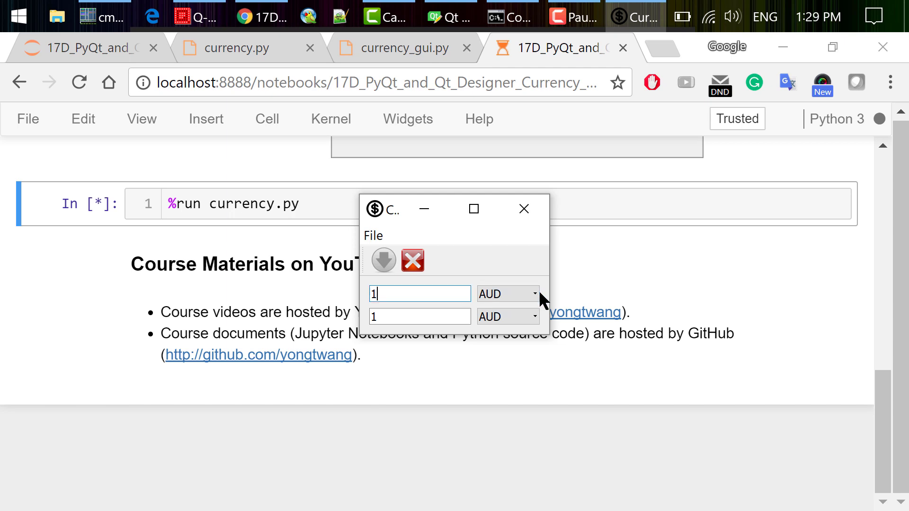
left_click(532, 293)
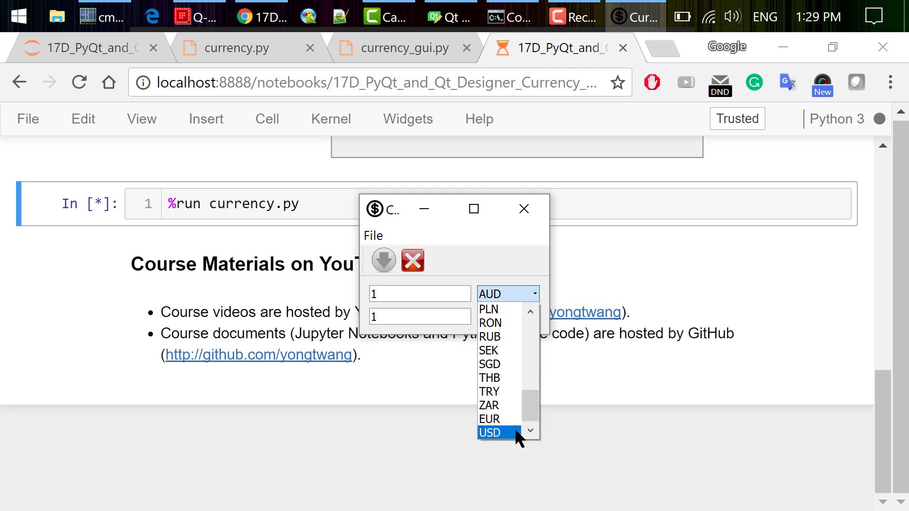
left_click(491, 433)
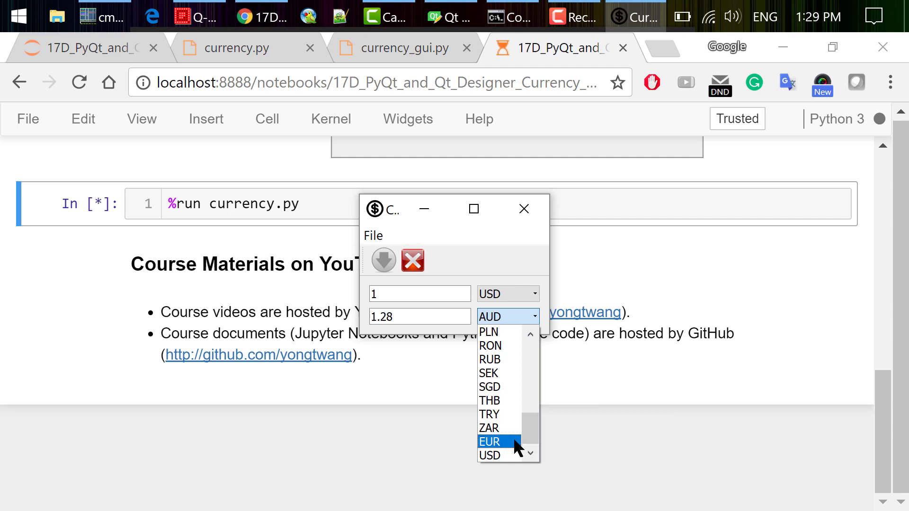
left_click(498, 442)
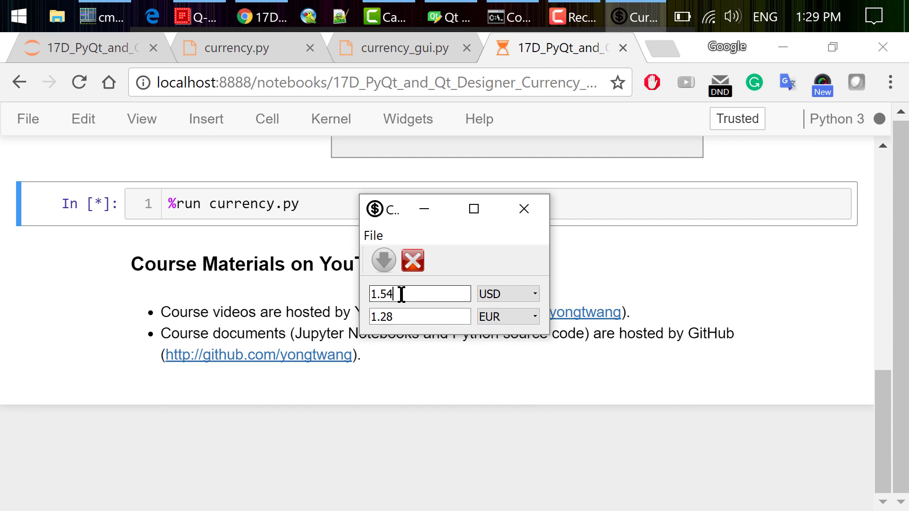
Enter 1 USD to get 0.83 EUR, then return the notebook to full screen.
type("1")
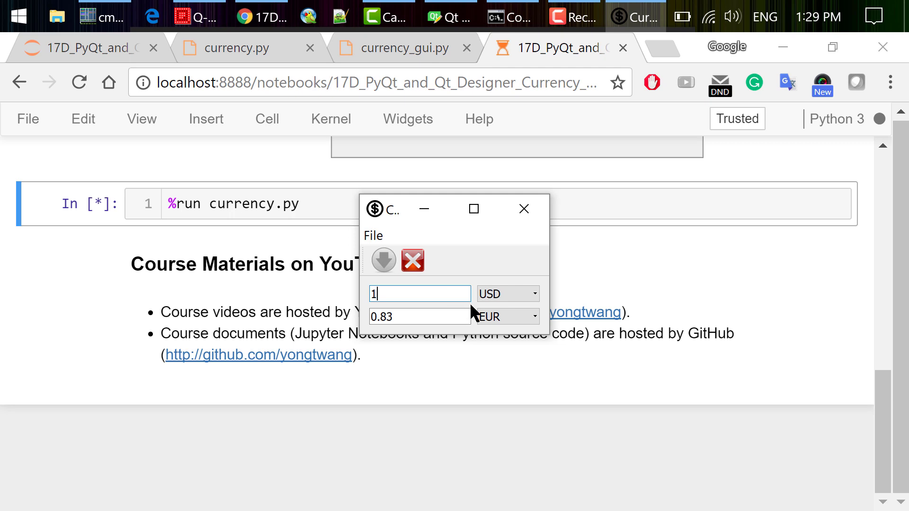
left_click(419, 317)
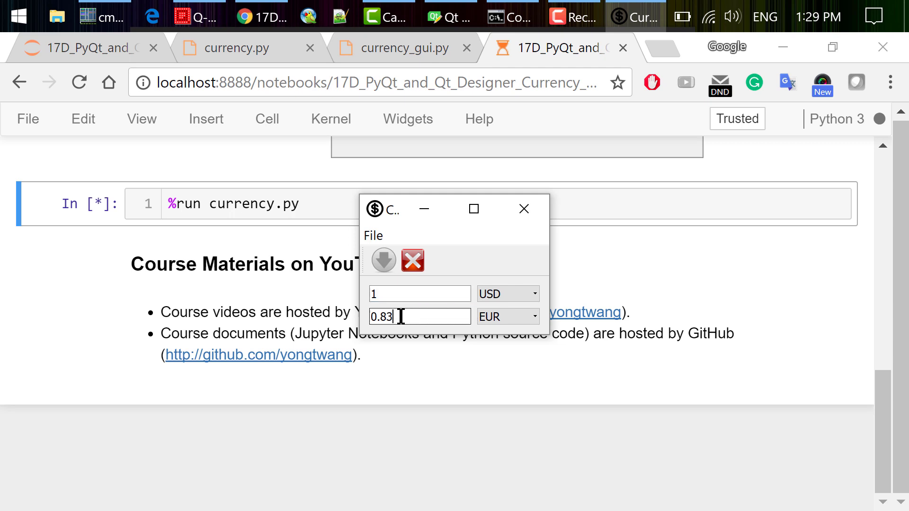
double_click(384, 317)
type("1")
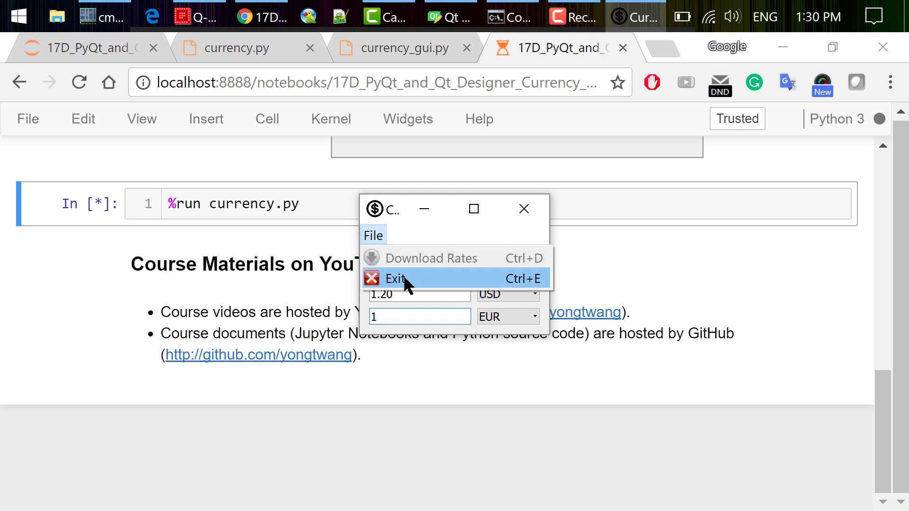
mouse_move(535, 294)
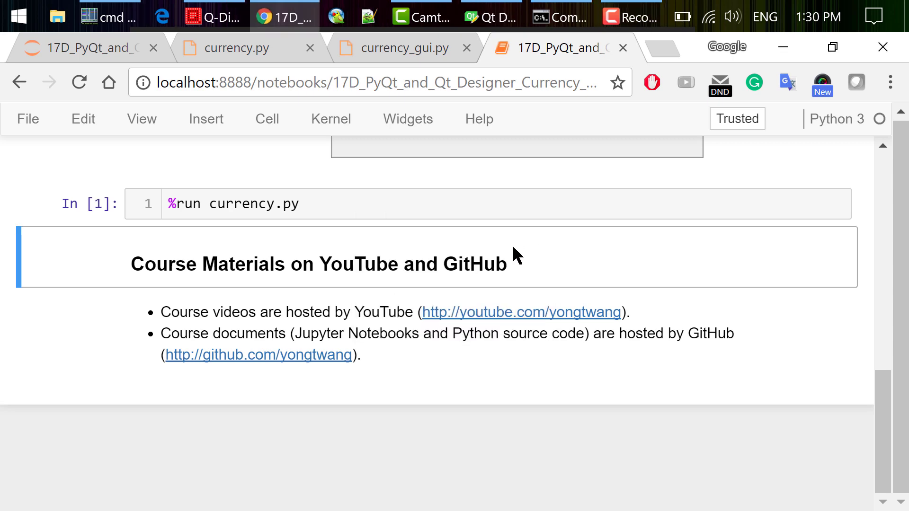
key("F11")
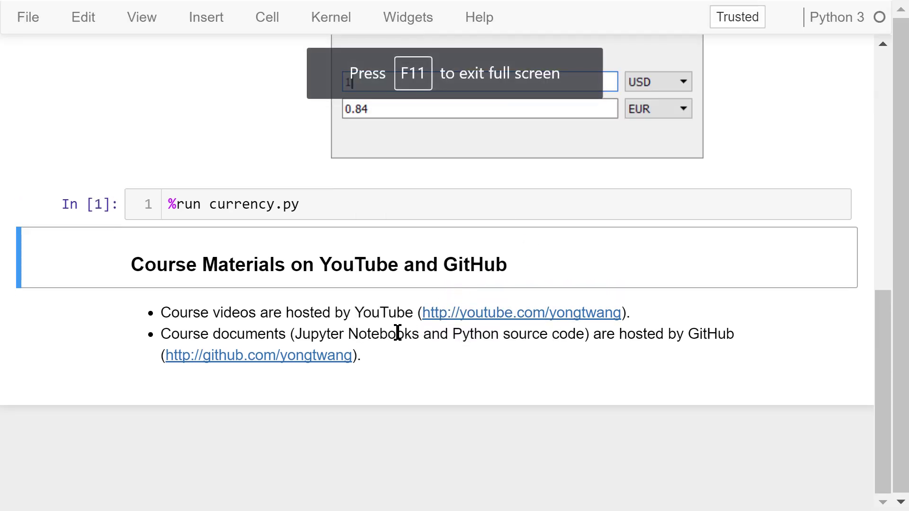